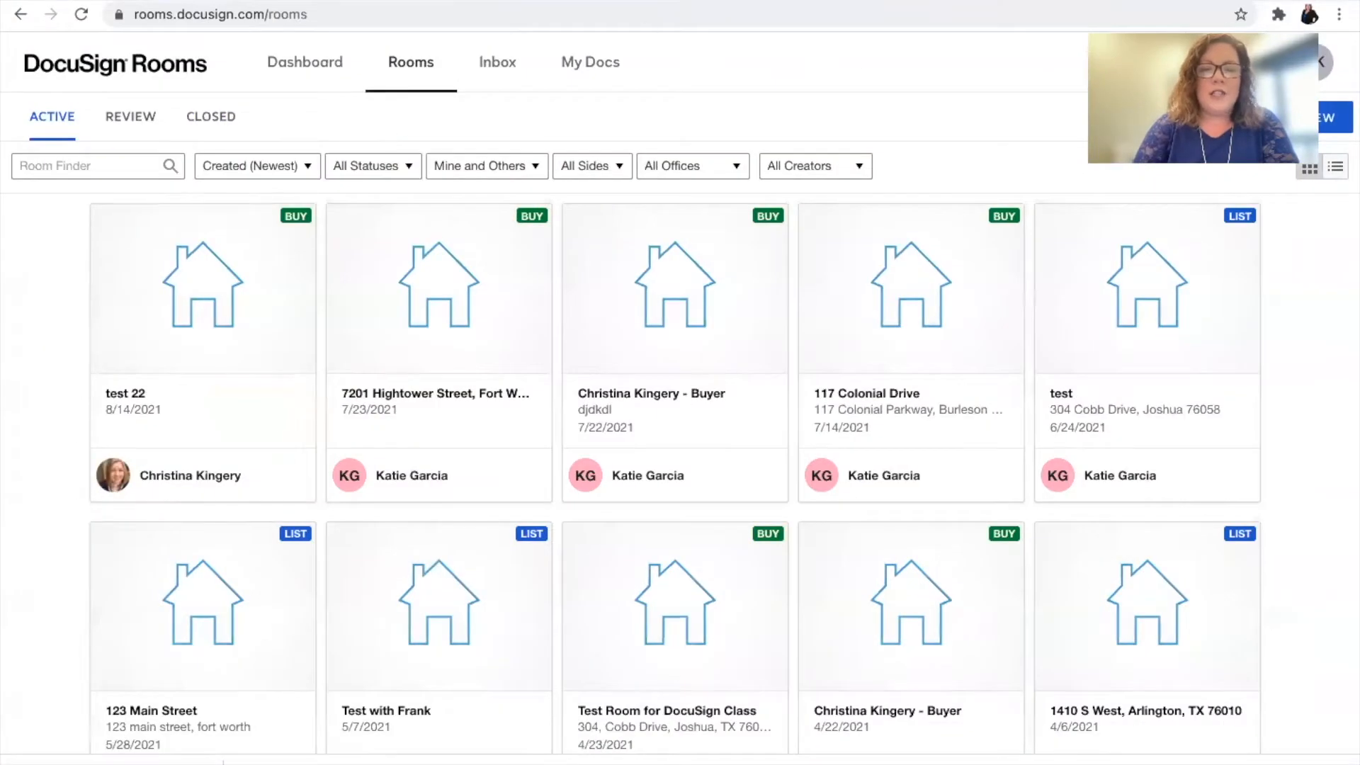
pyautogui.moveTo(822, 85)
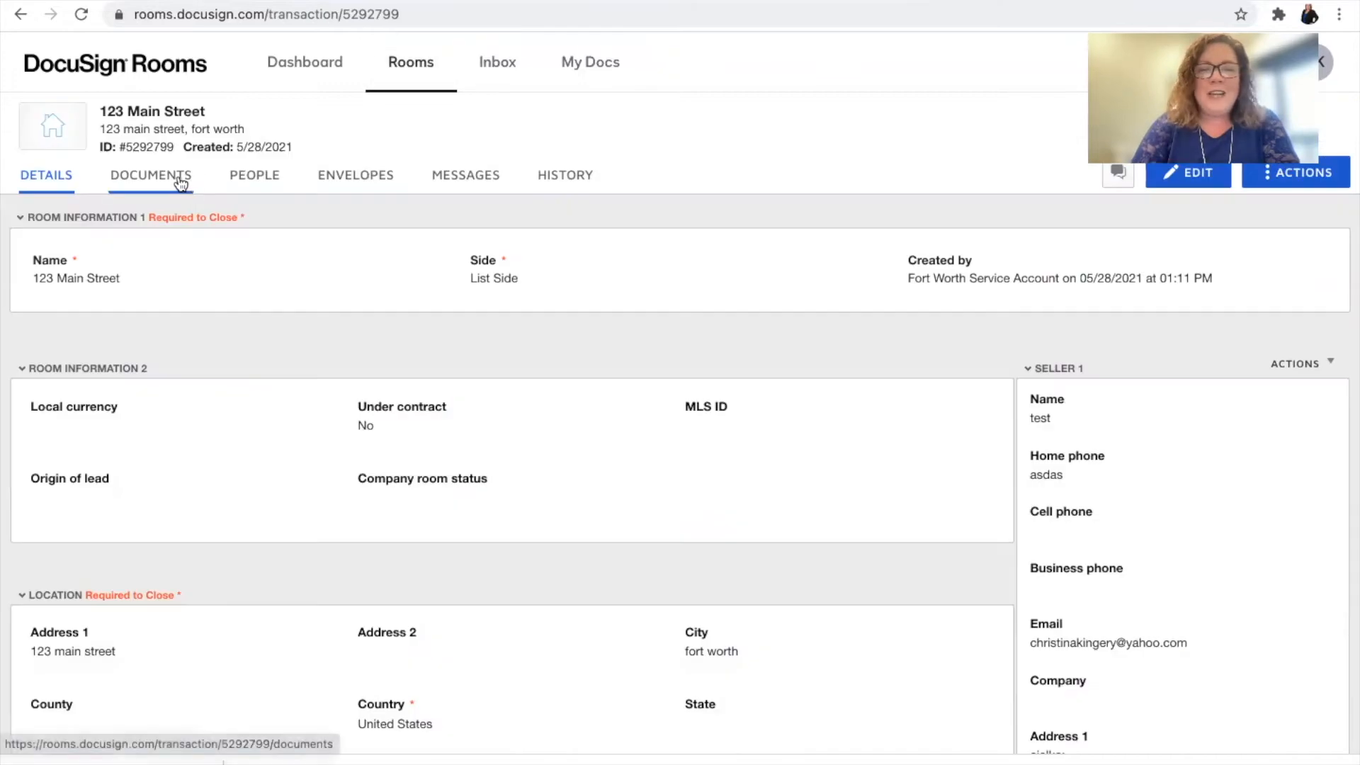
# Open the 123 Main Street room to view its four stored documents
pyautogui.click(150, 175)
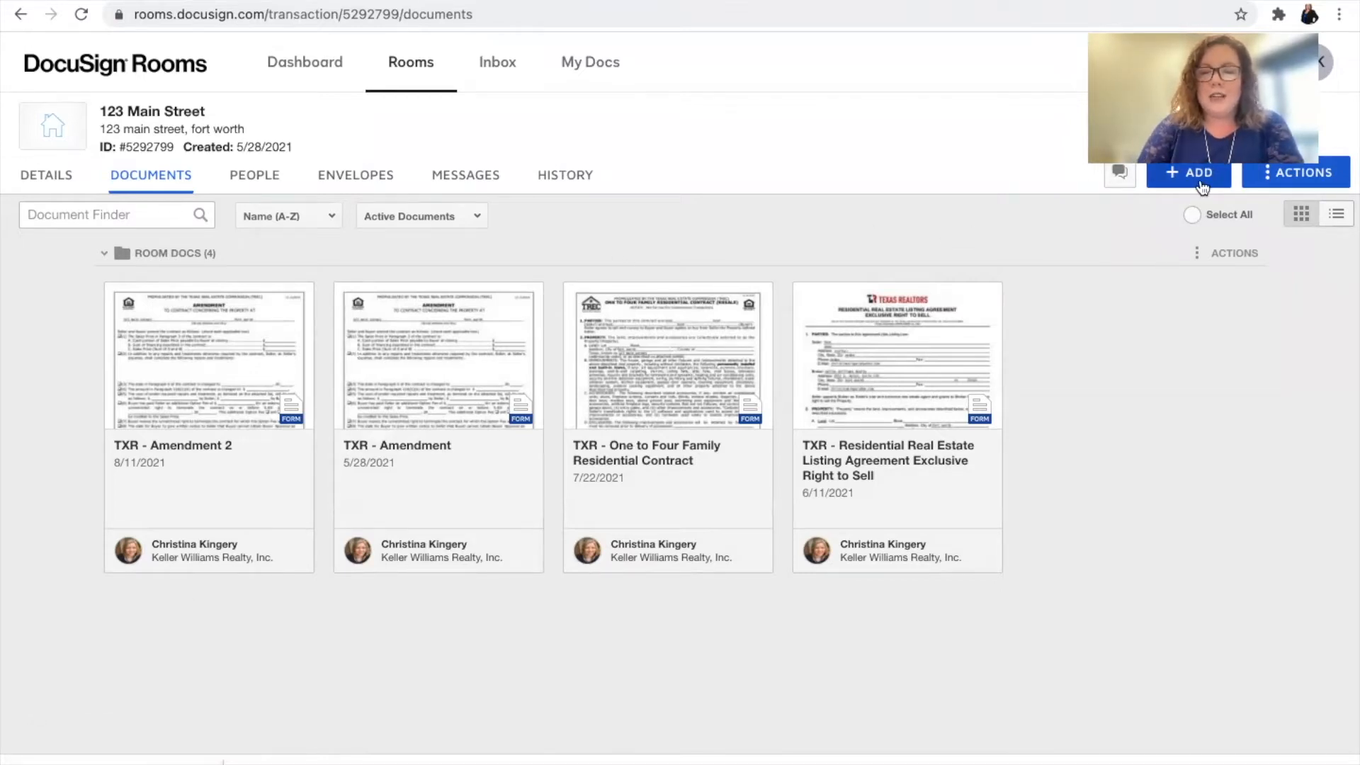
# Upload the TXR One to Four Family Residential Contract PDF from Downloads
pyautogui.click(1187, 172)
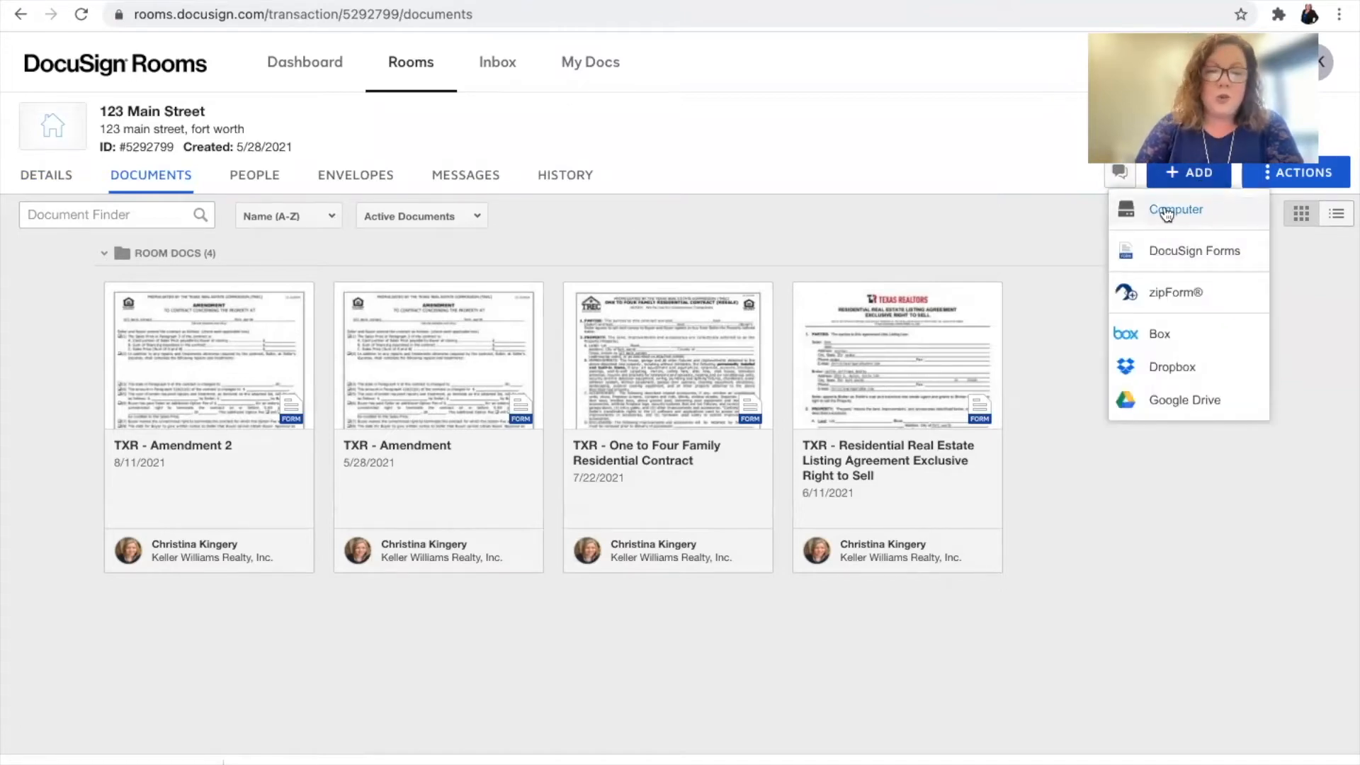
pyautogui.click(1176, 209)
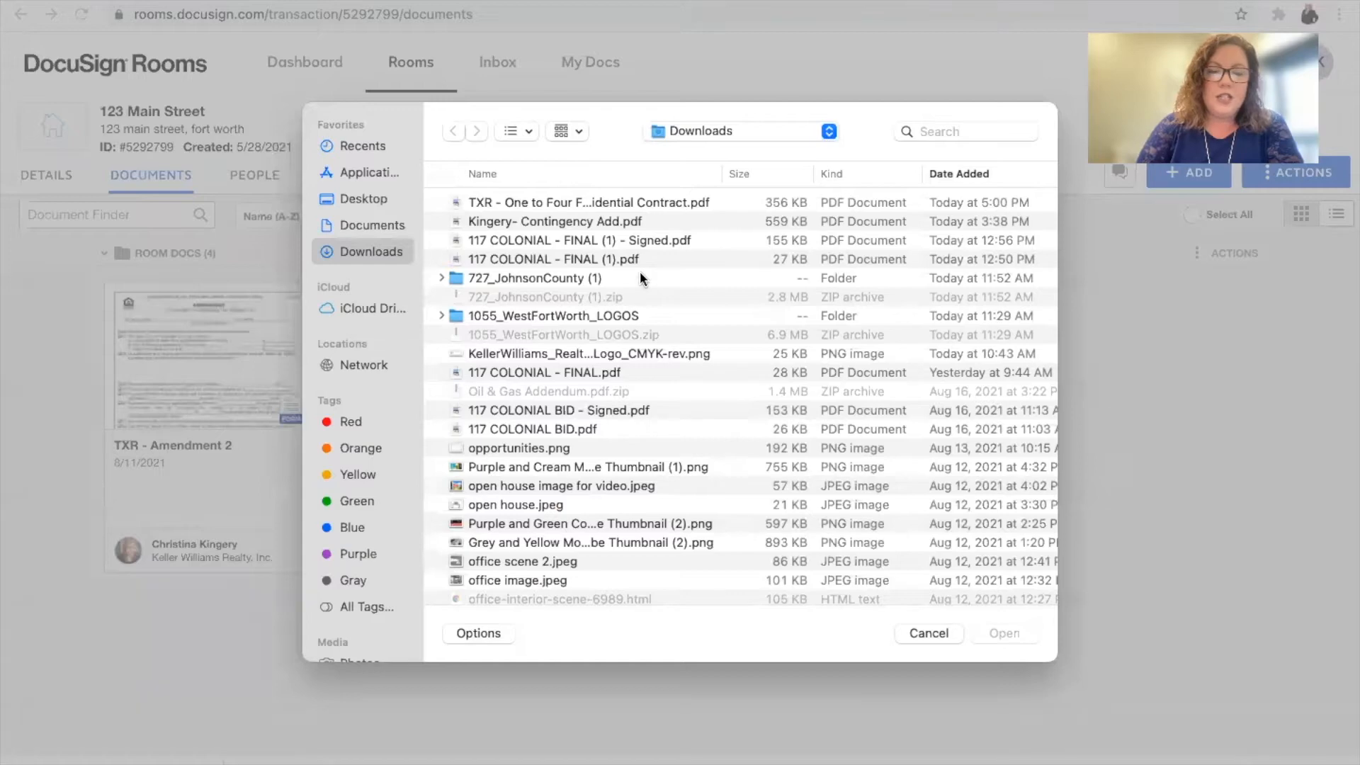
pyautogui.moveTo(690, 139)
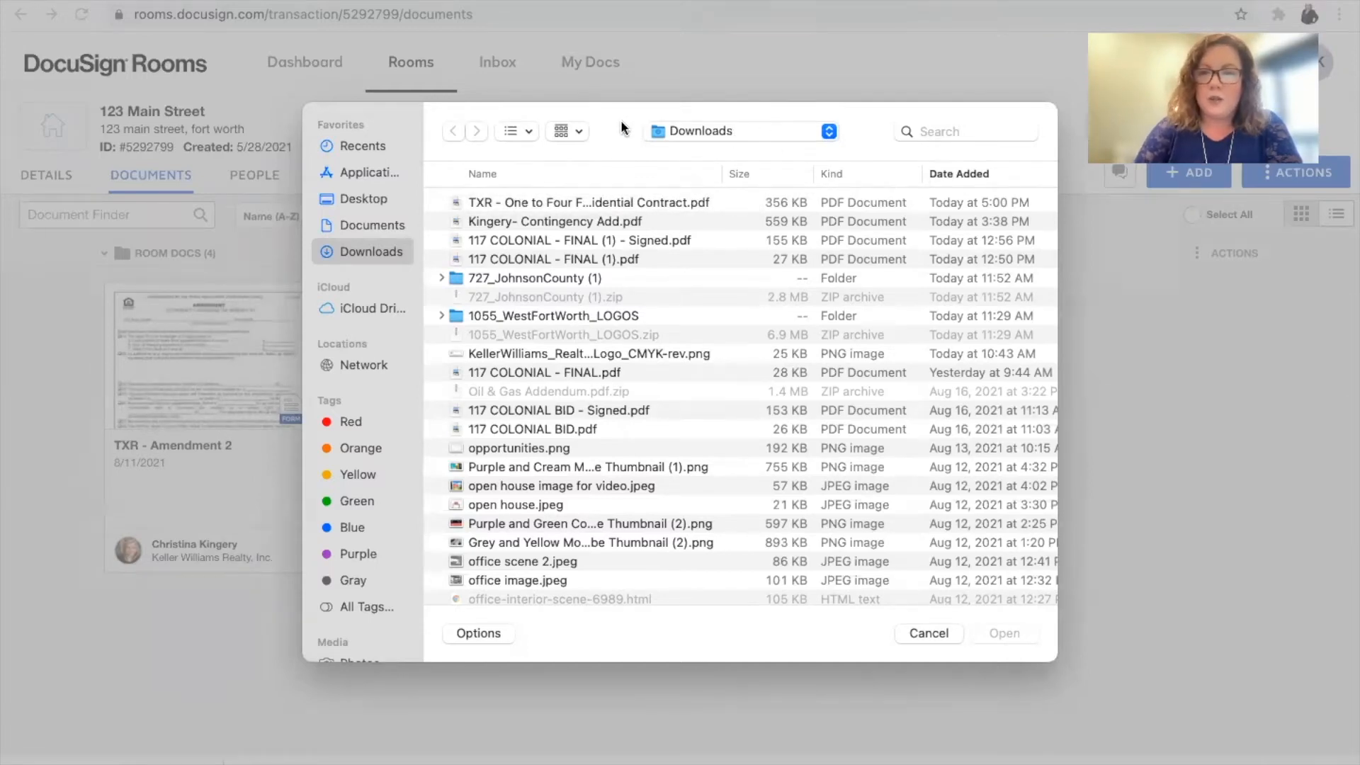
pyautogui.click(588, 202)
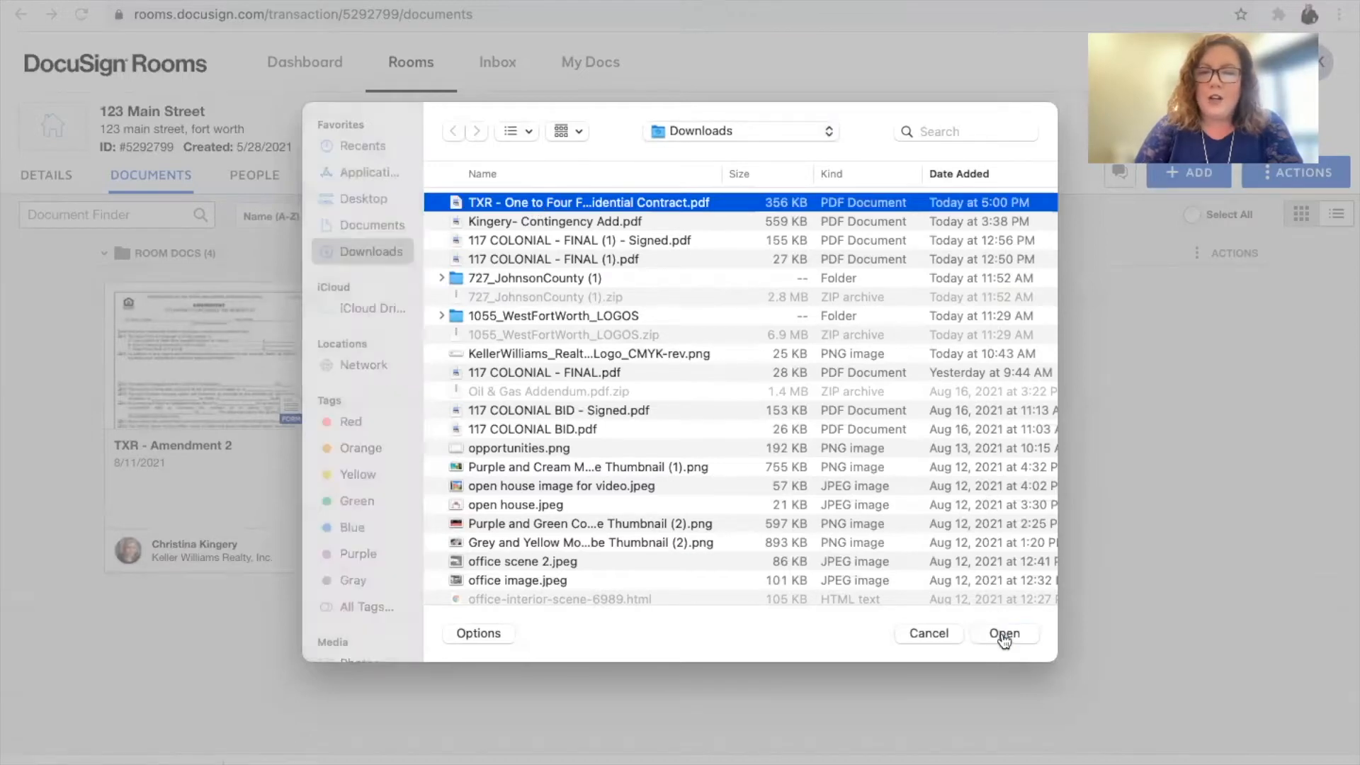
pyautogui.click(1004, 633)
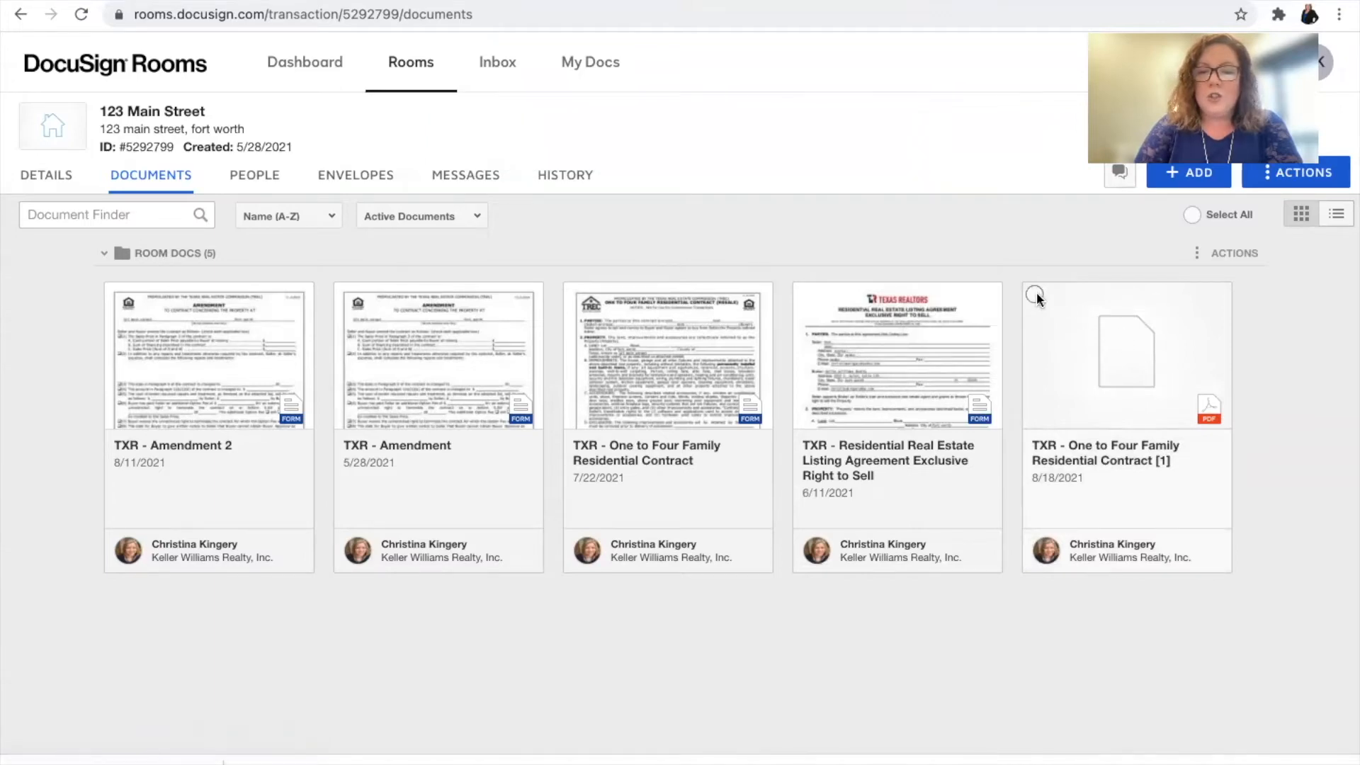
# Create a 'Please DocuSign' envelope from the newly uploaded residential contract
pyautogui.click(1035, 297)
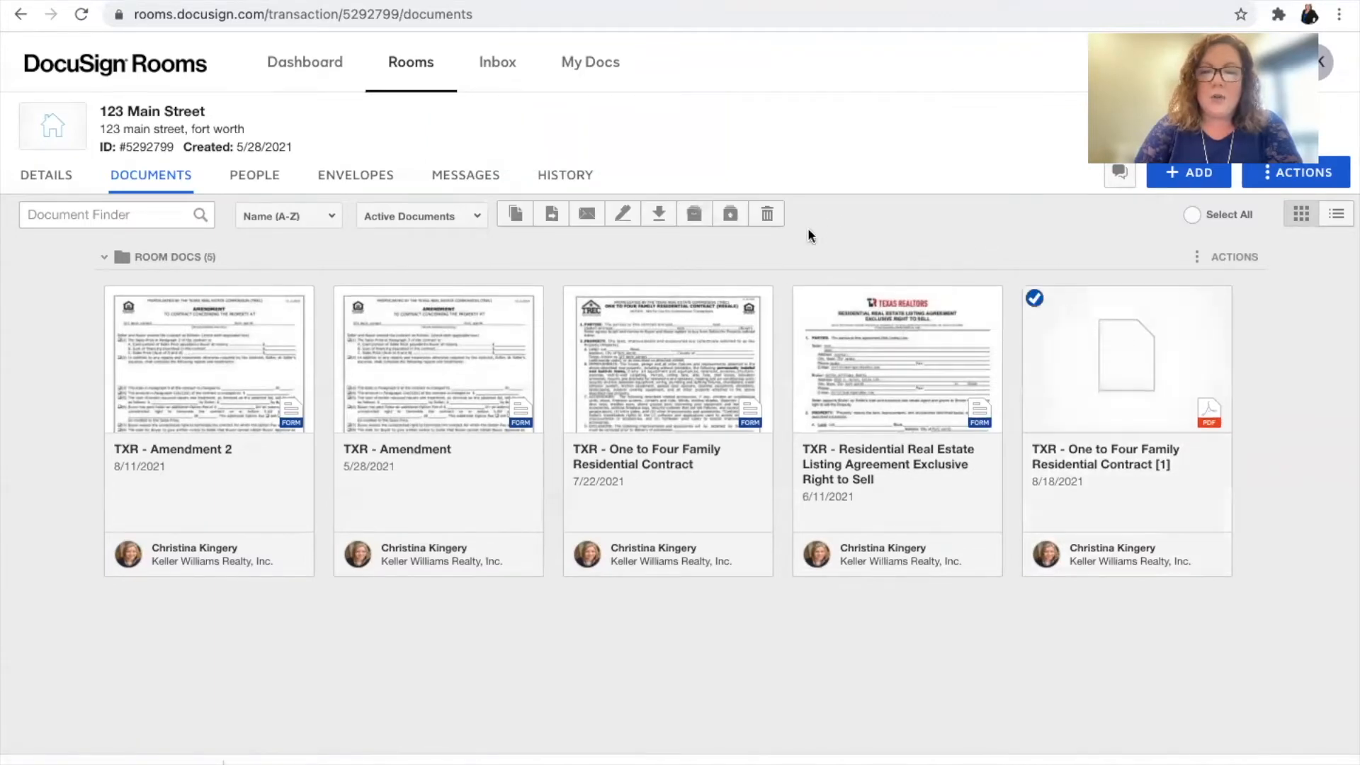
pyautogui.moveTo(695, 213)
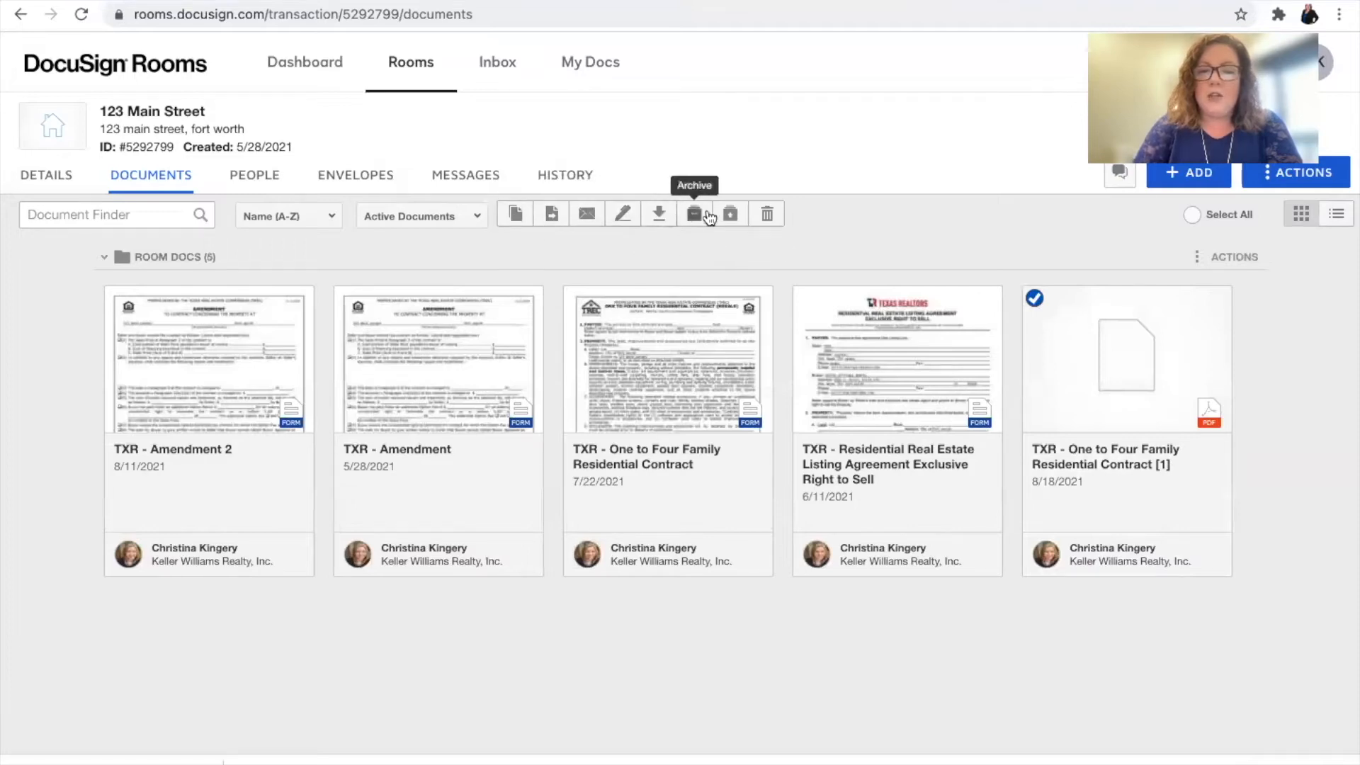
pyautogui.moveTo(657, 214)
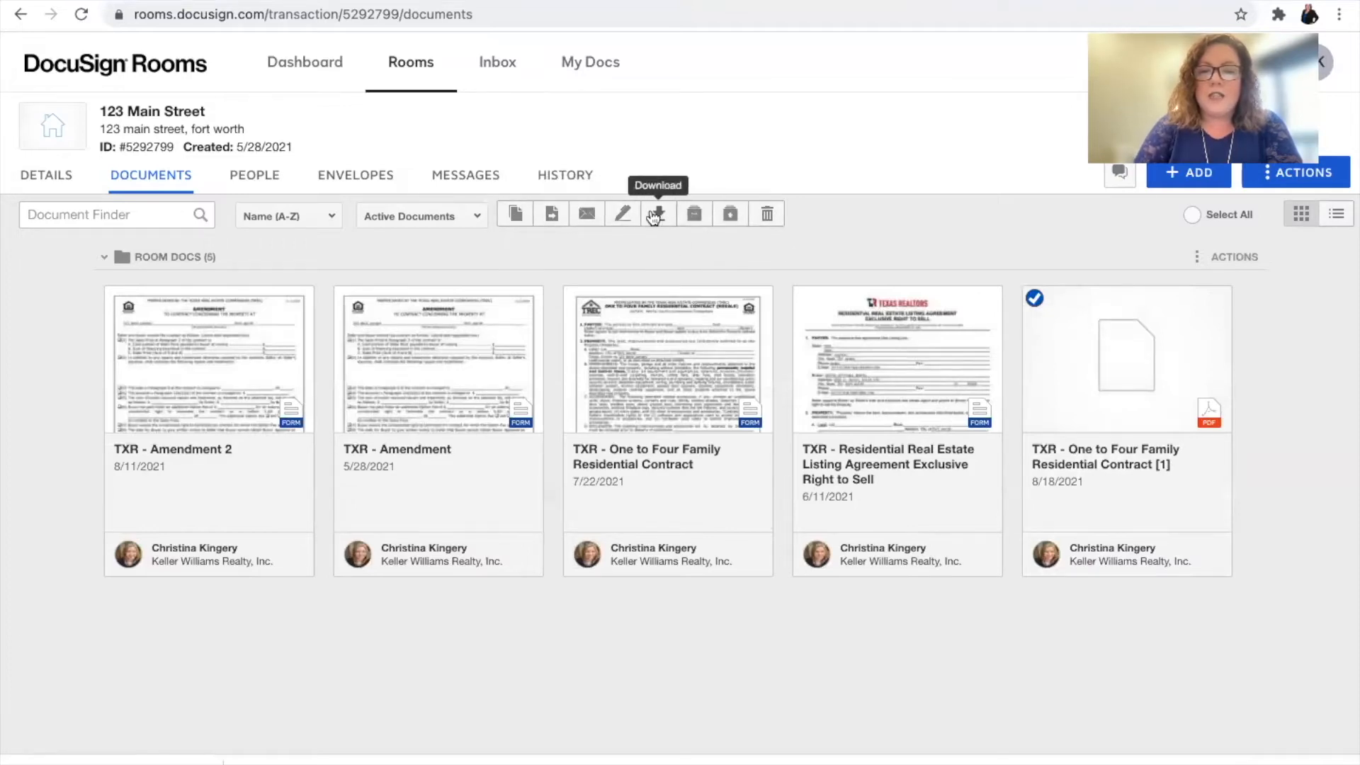
pyautogui.moveTo(622, 213)
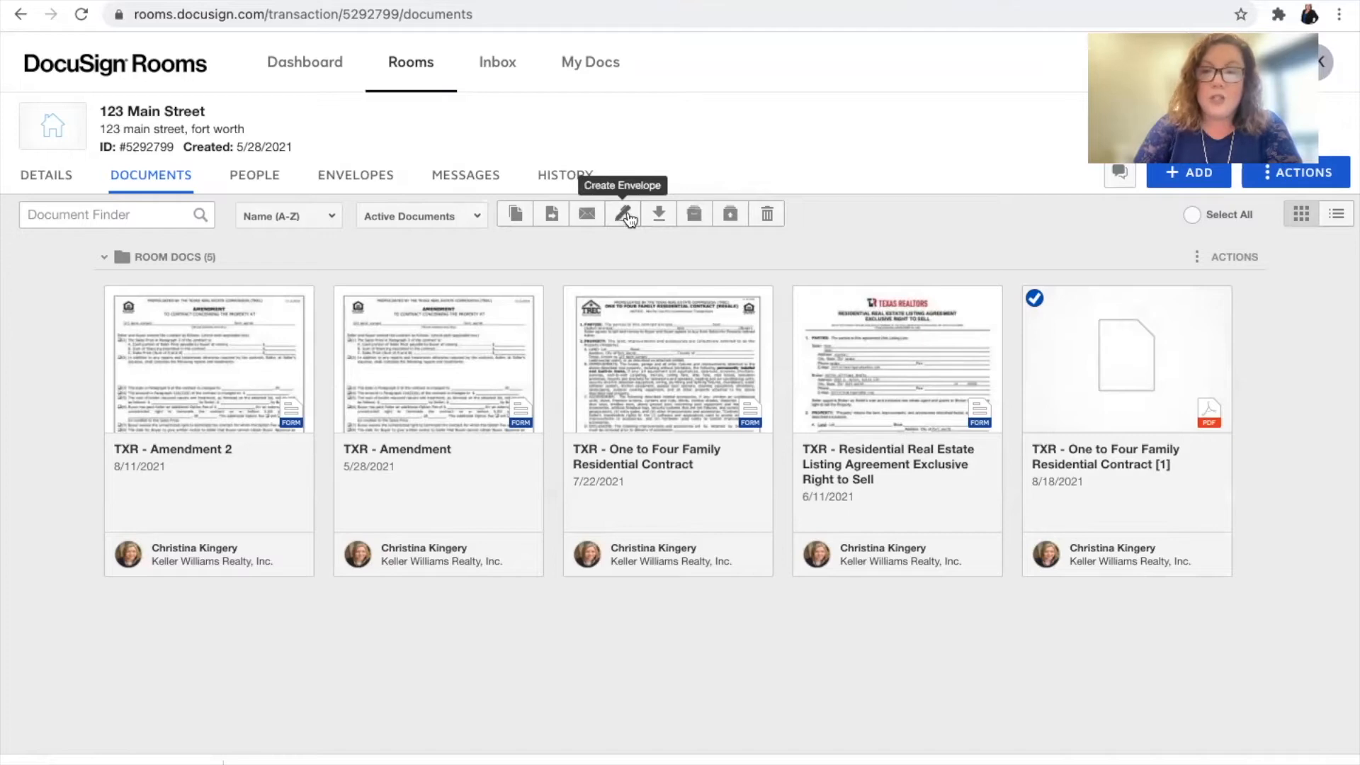
pyautogui.click(622, 214)
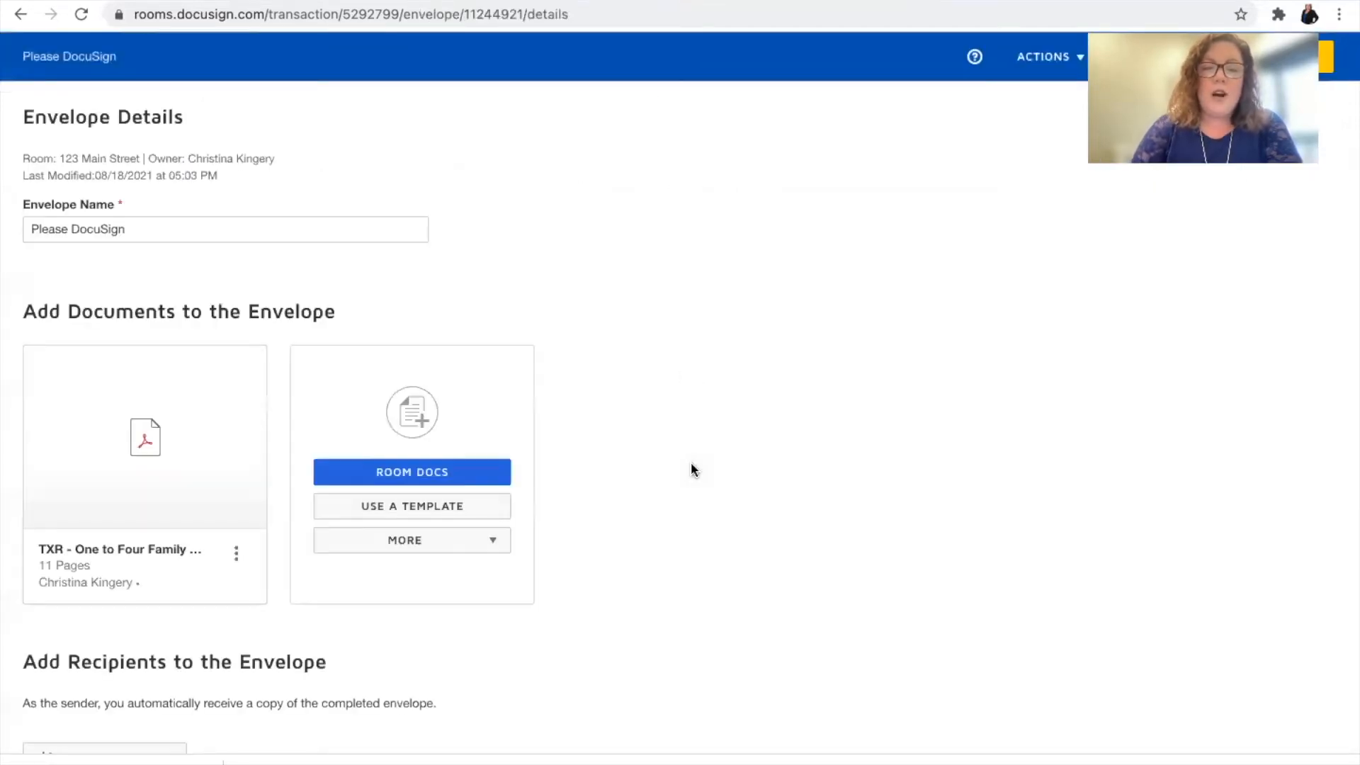
pyautogui.scroll(-3)
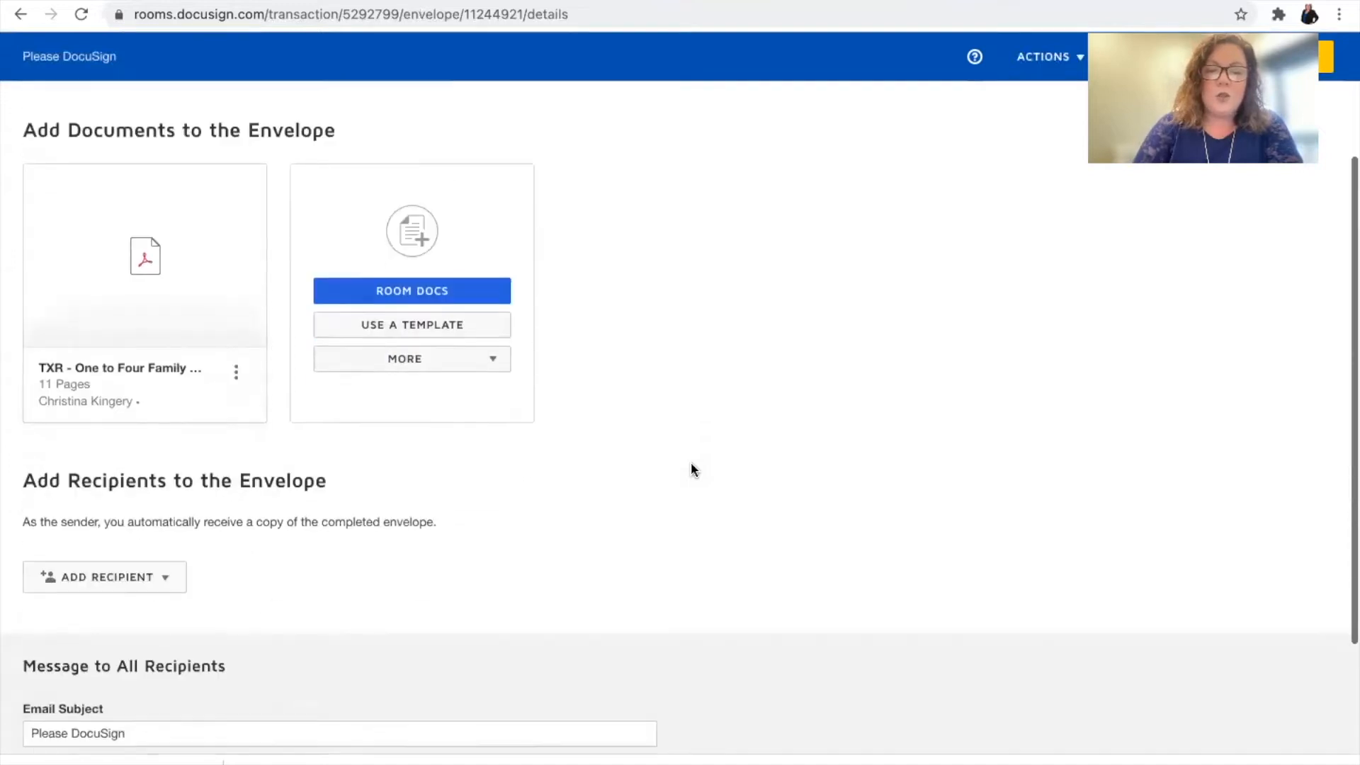
pyautogui.scroll(-3)
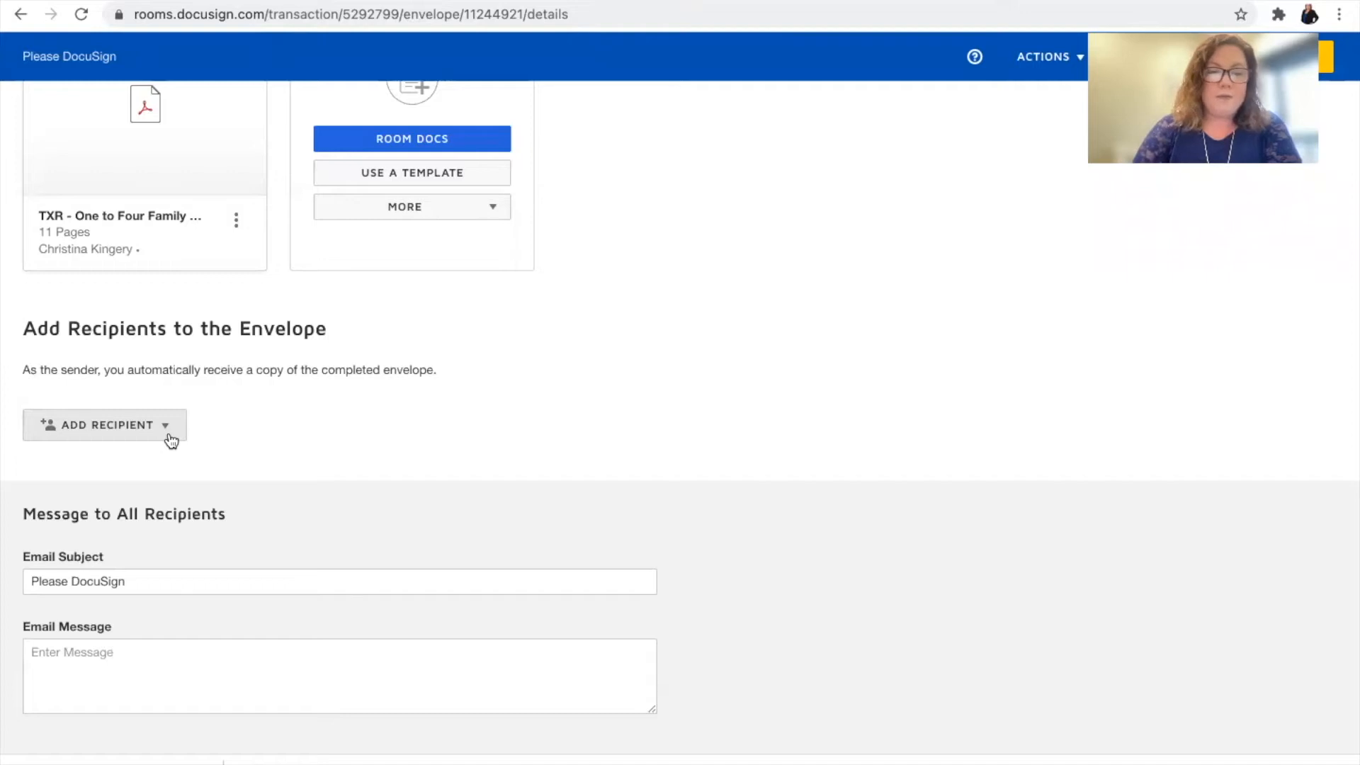
# Add the room's Agent Owner participant as the envelope's first signing recipient
pyautogui.click(105, 425)
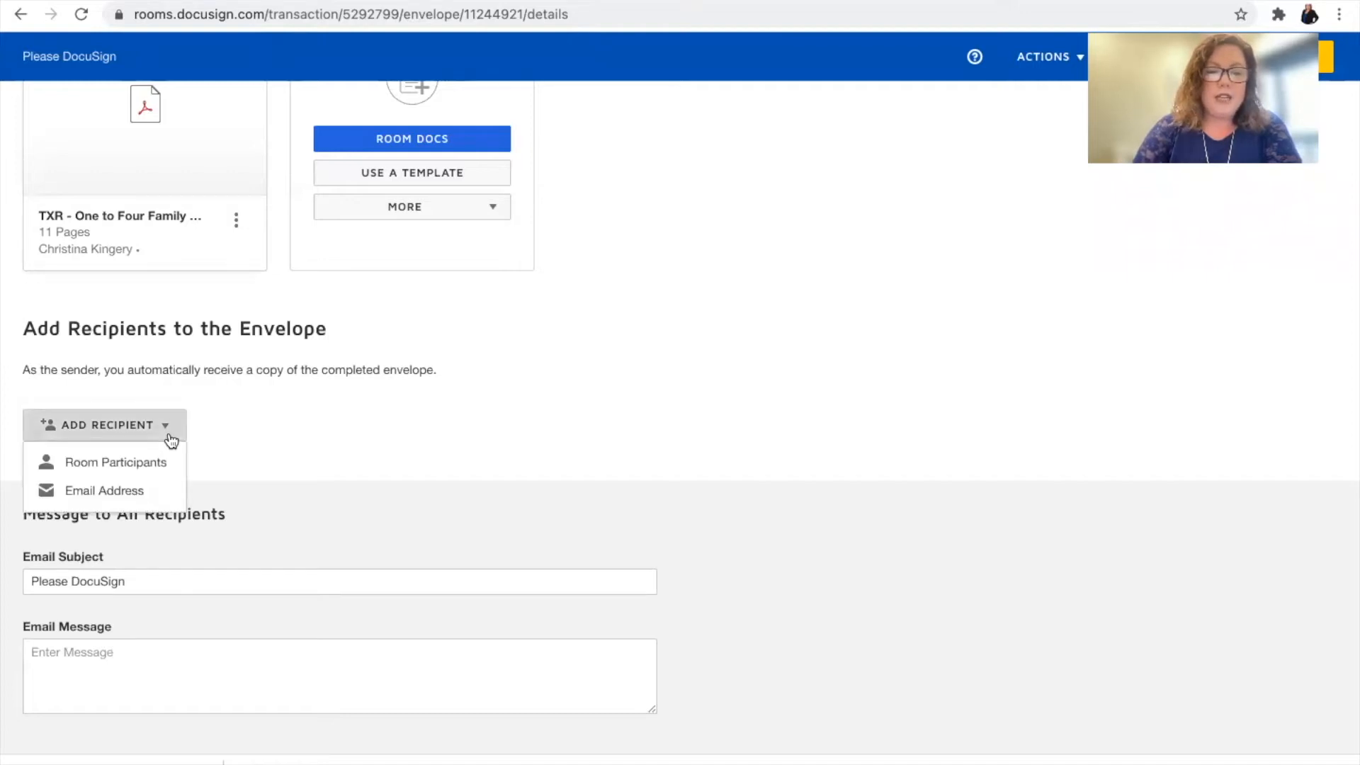
pyautogui.moveTo(116, 461)
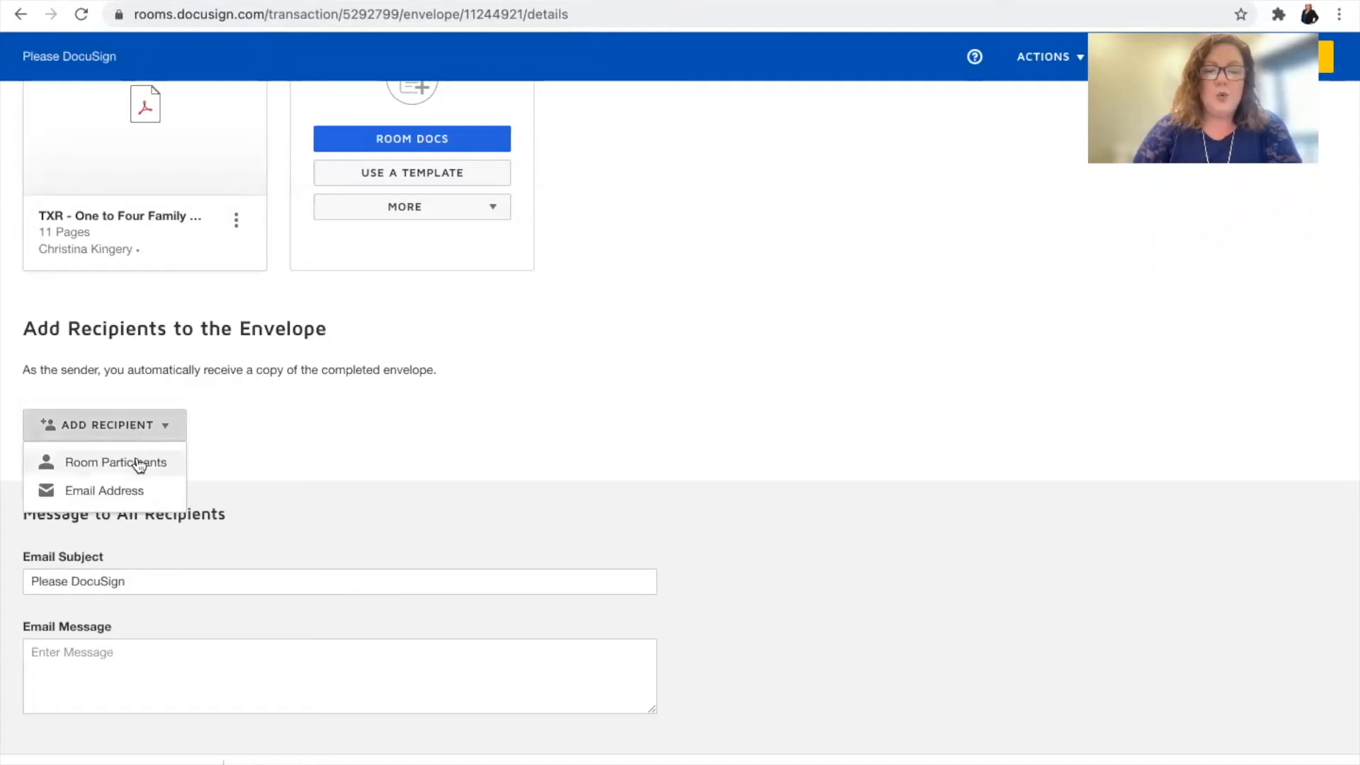
pyautogui.click(115, 462)
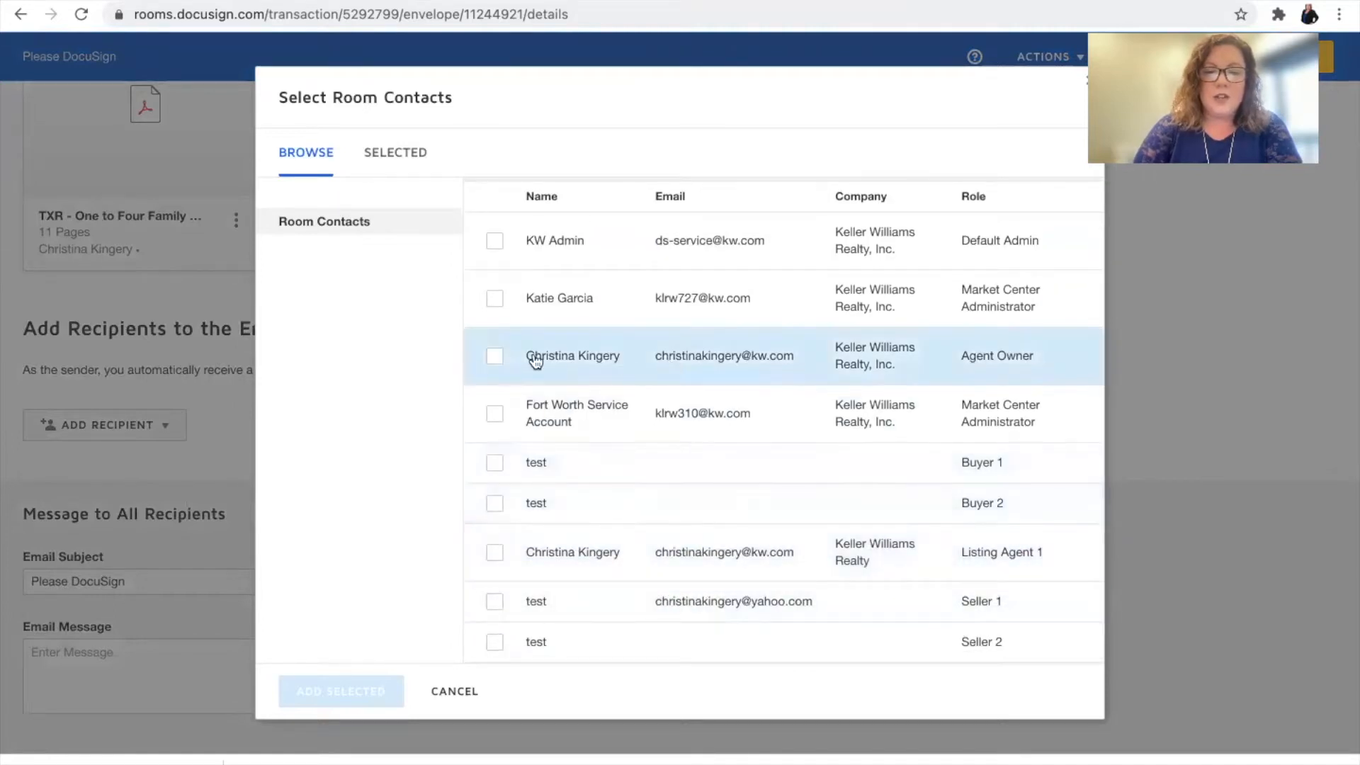
pyautogui.click(494, 355)
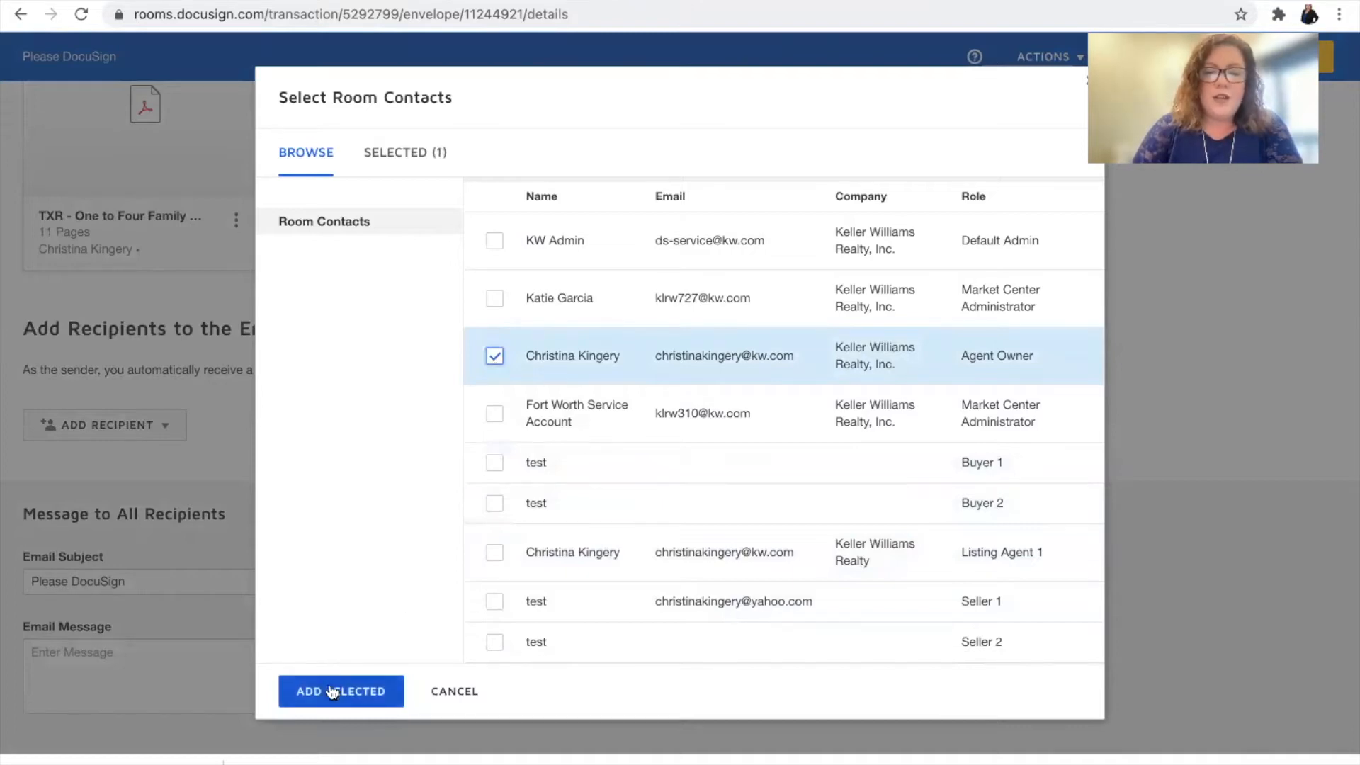
pyautogui.click(340, 690)
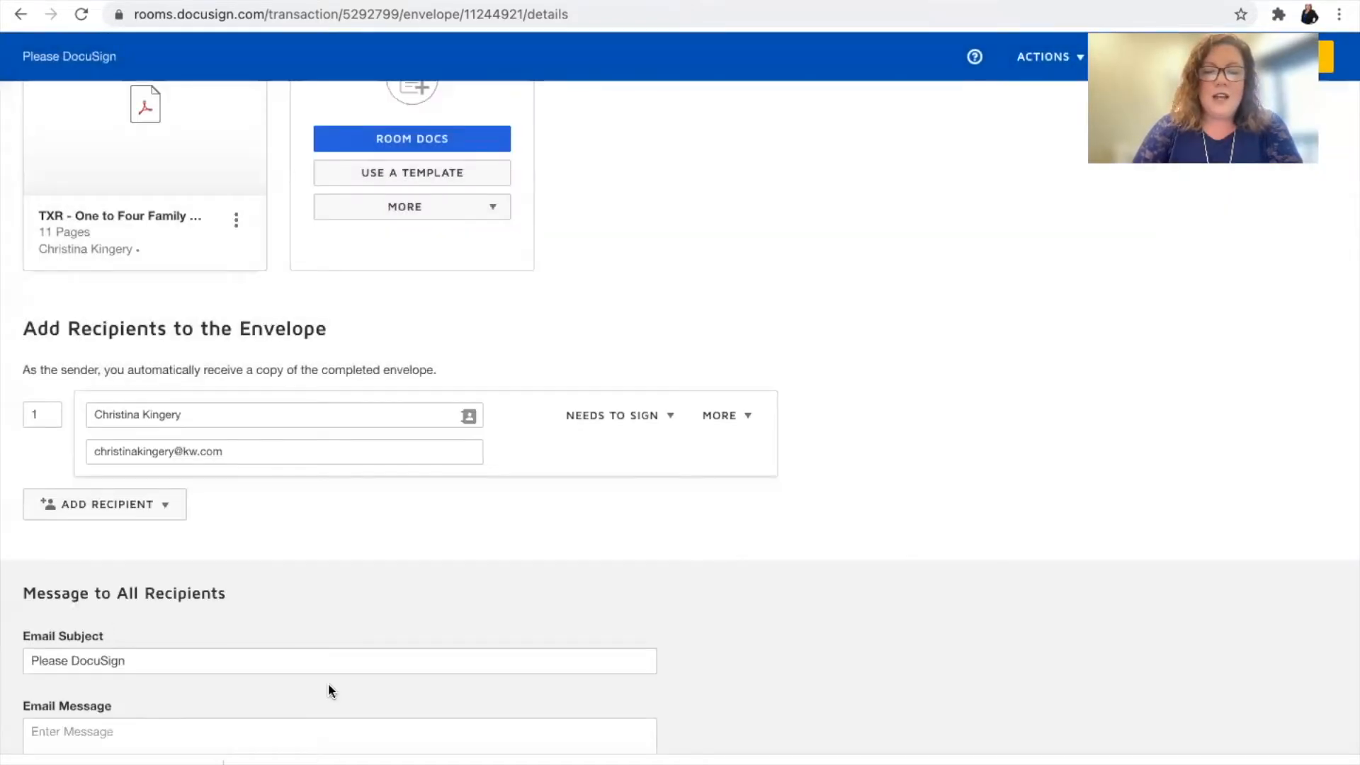
pyautogui.scroll(-3)
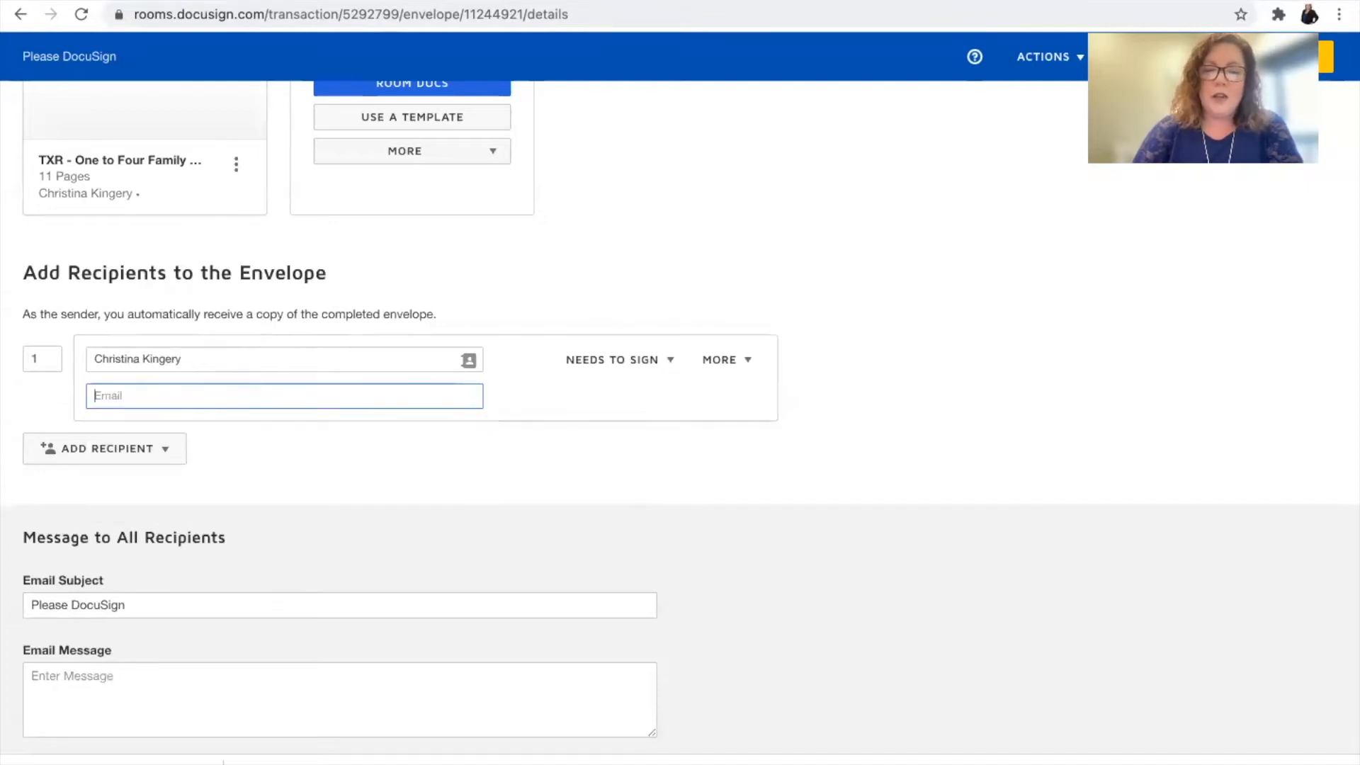
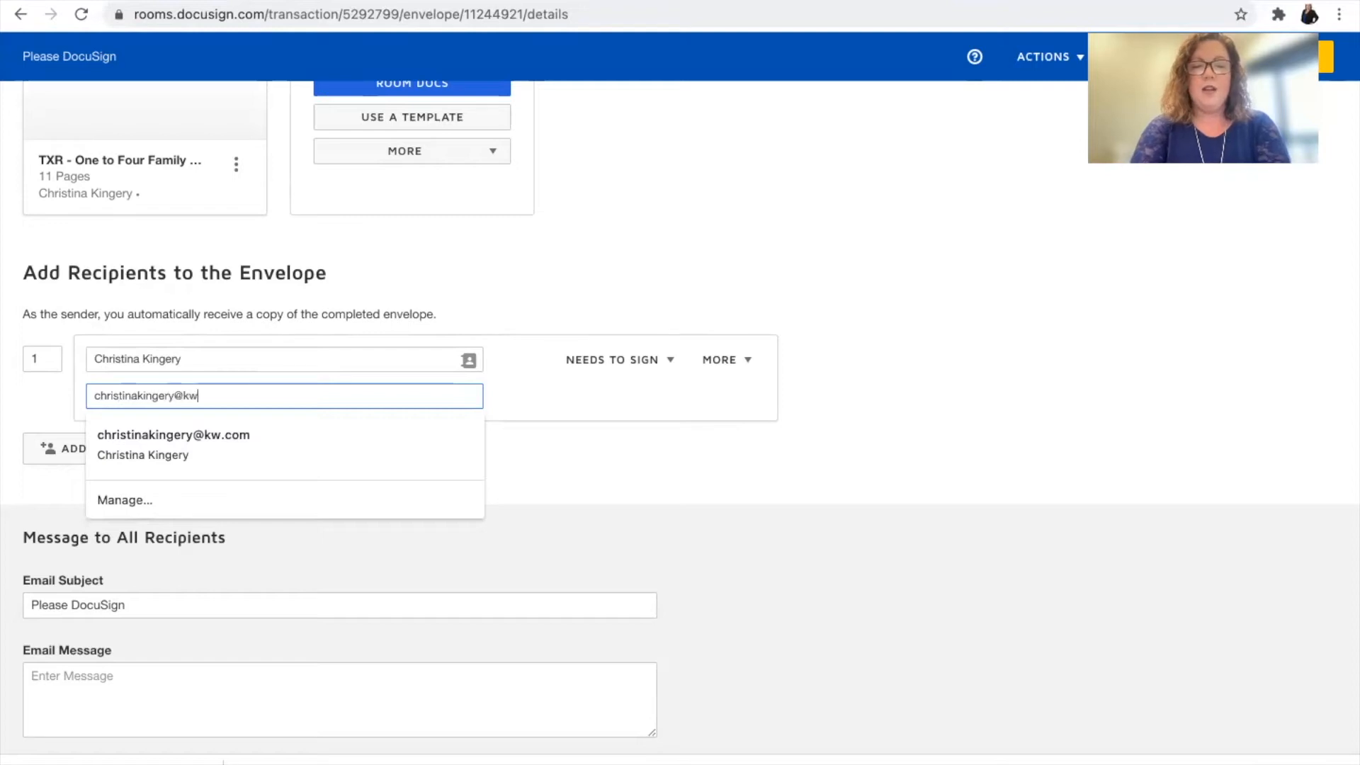
# Enter 'chris' and pick the suggested saved contact to refill the recipient email
pyautogui.click(174, 444)
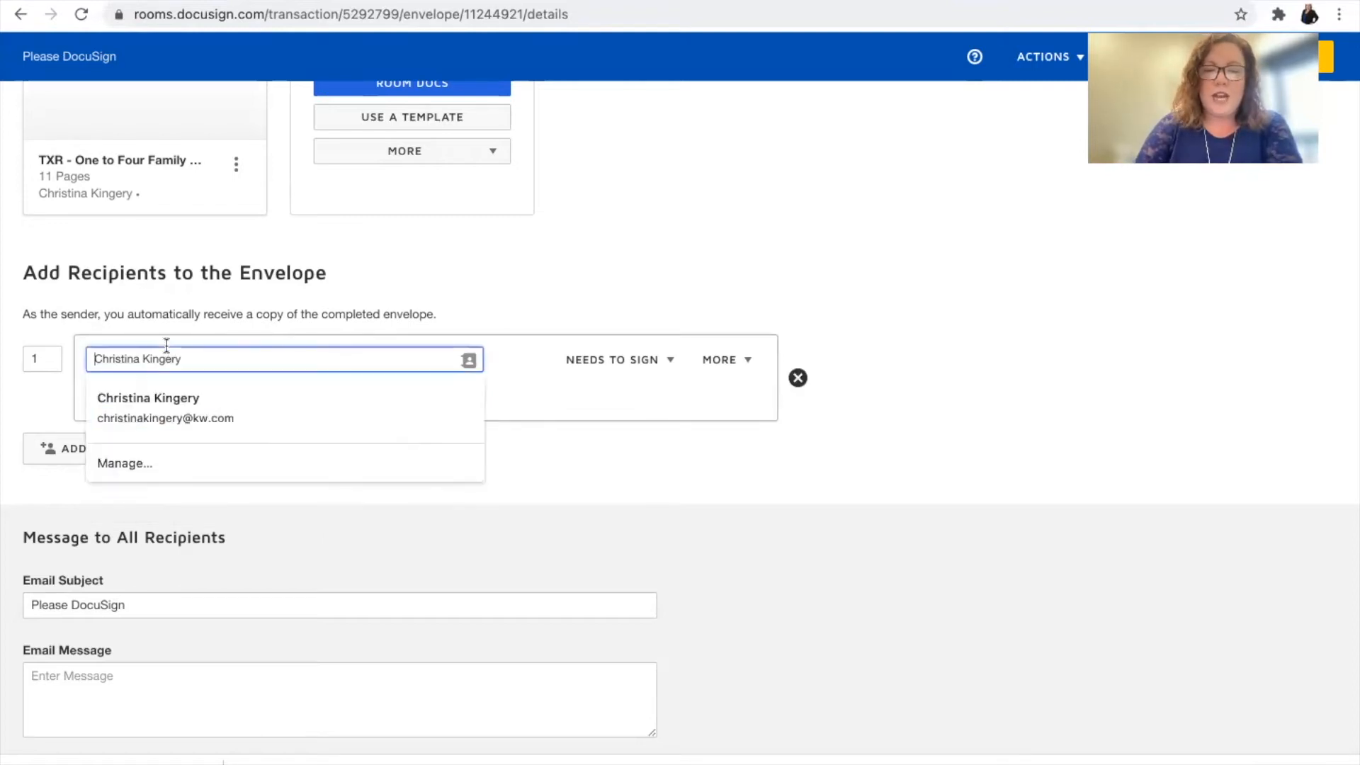
pyautogui.click(147, 403)
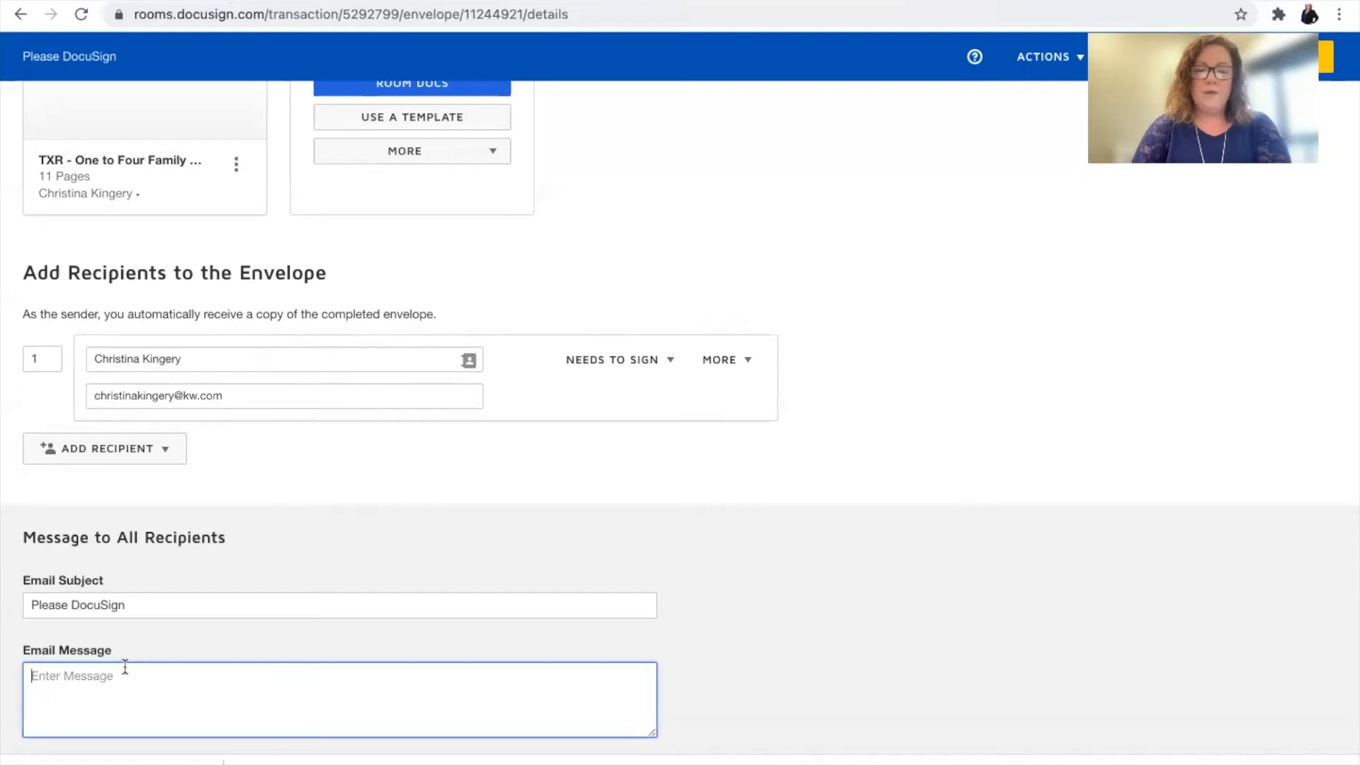
# Write a 'Hello, Please sign and' greeting in the email message and proceed
pyautogui.write('Hello,')
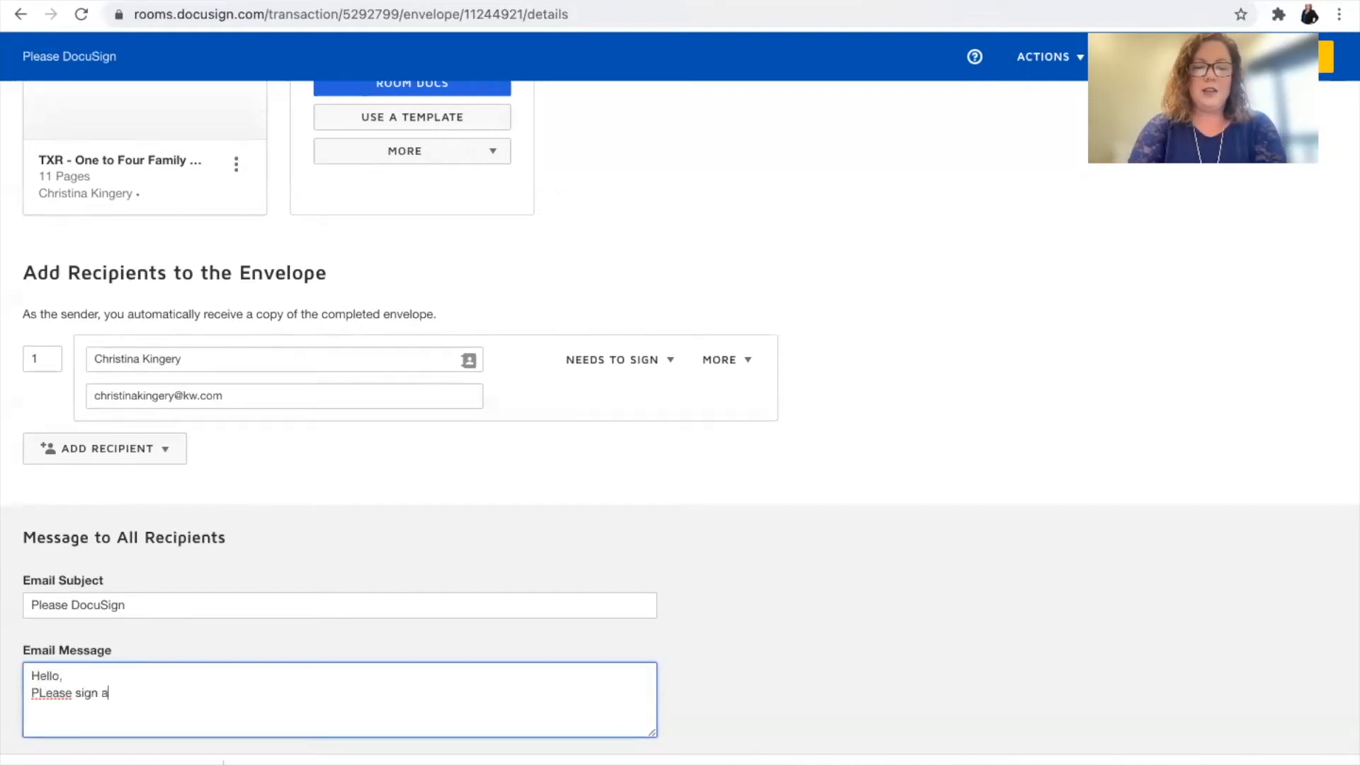
pyautogui.write('nd')
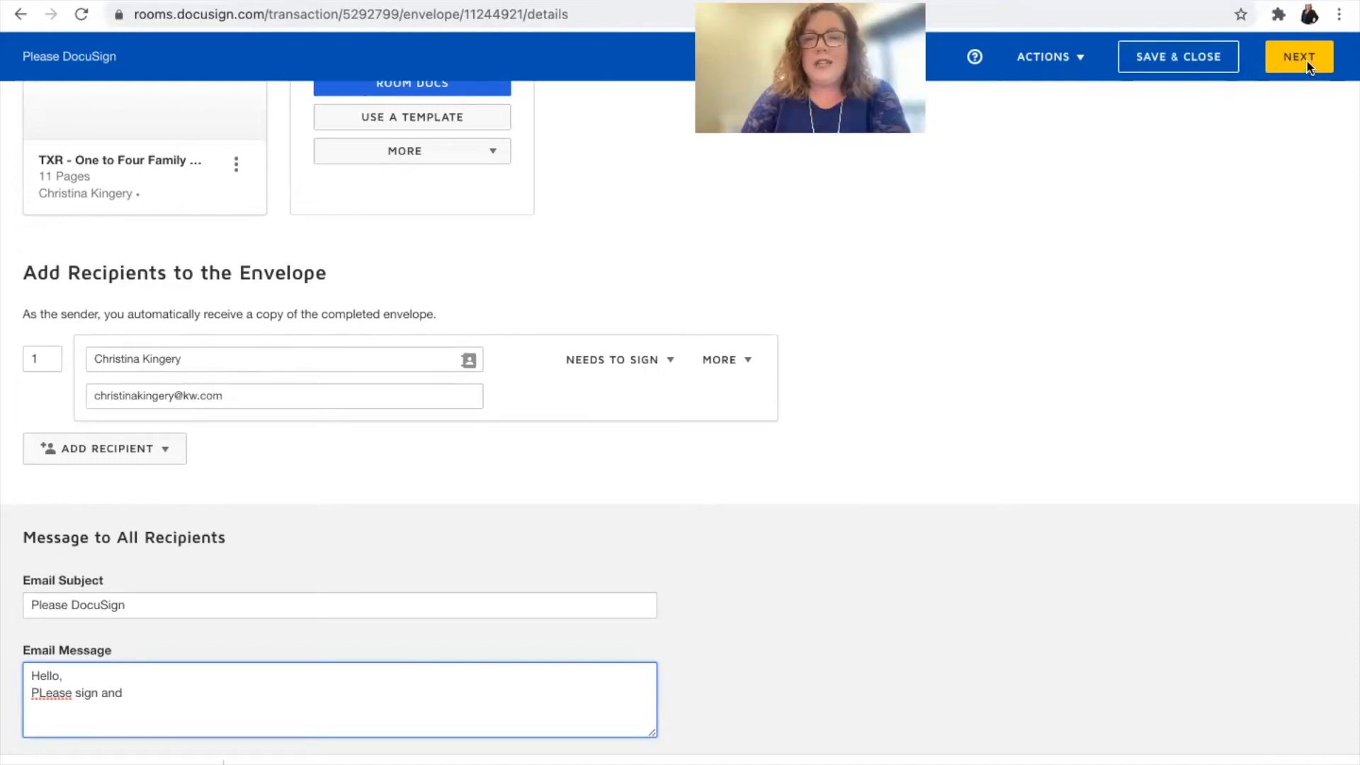
pyautogui.click(1300, 56)
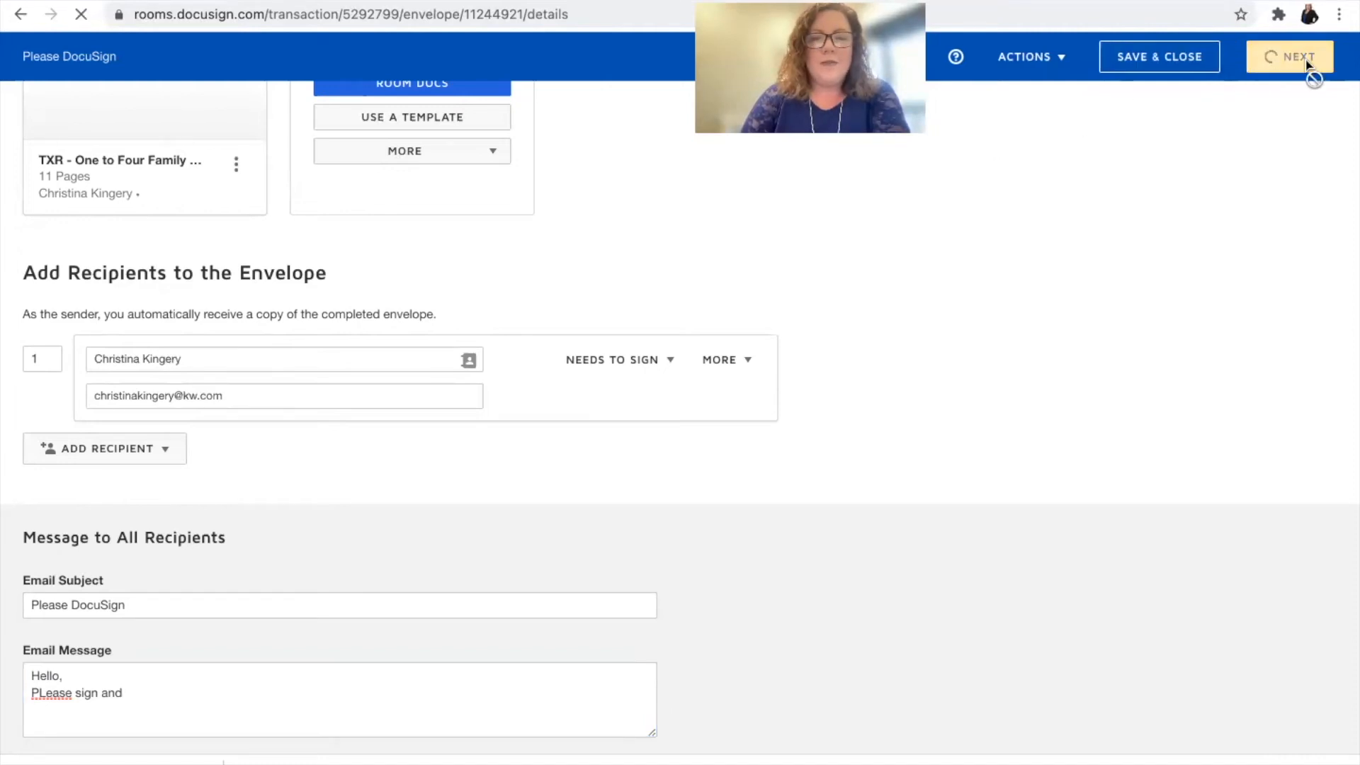
# Move on to field placement and scroll through the residential contract pages
pyautogui.click(1291, 57)
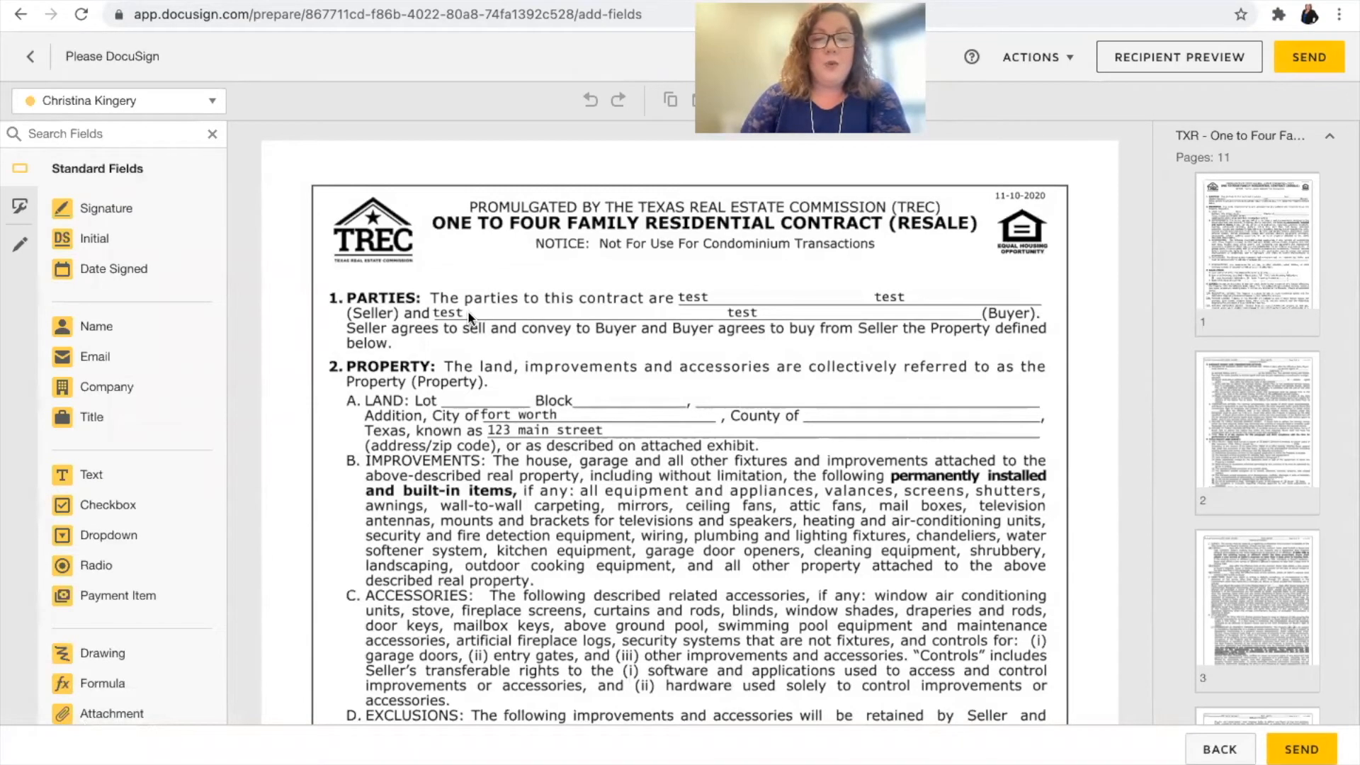
pyautogui.scroll(-3)
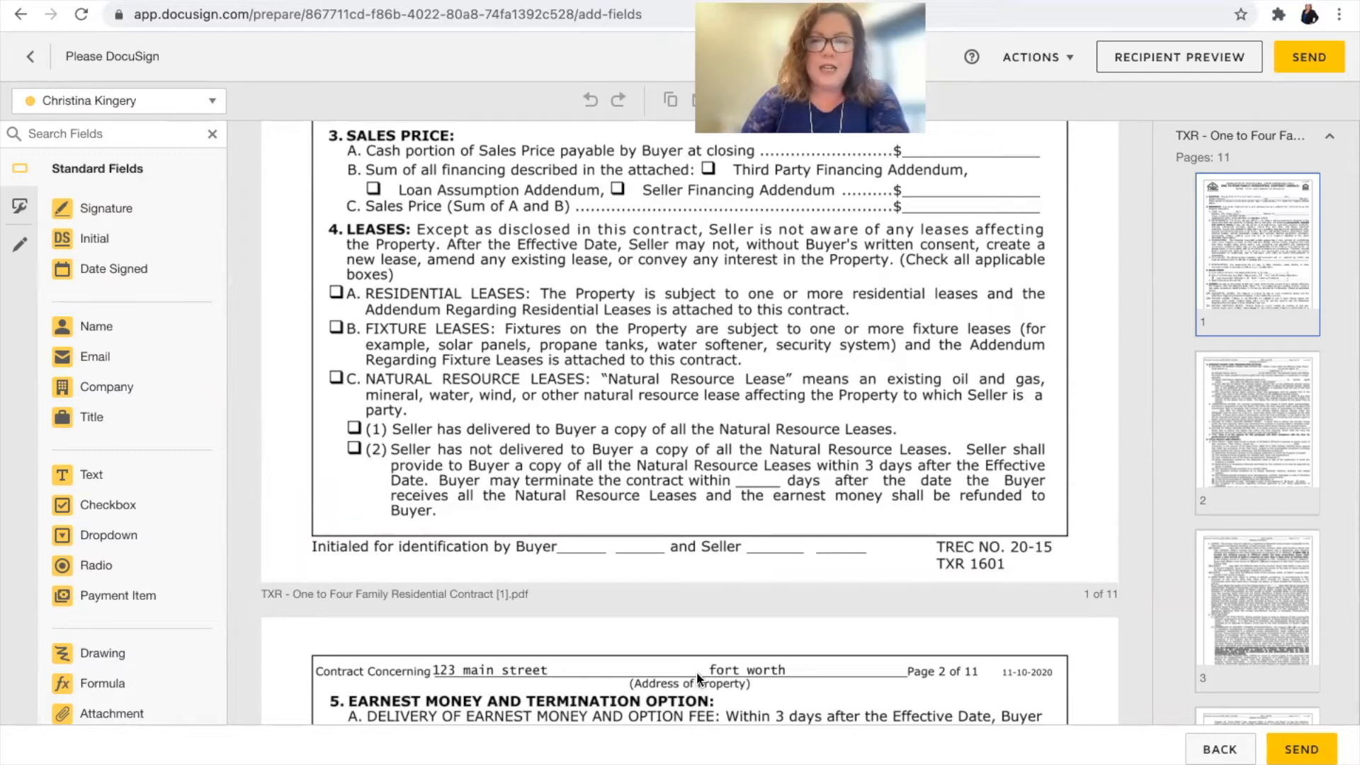
pyautogui.moveTo(580, 556)
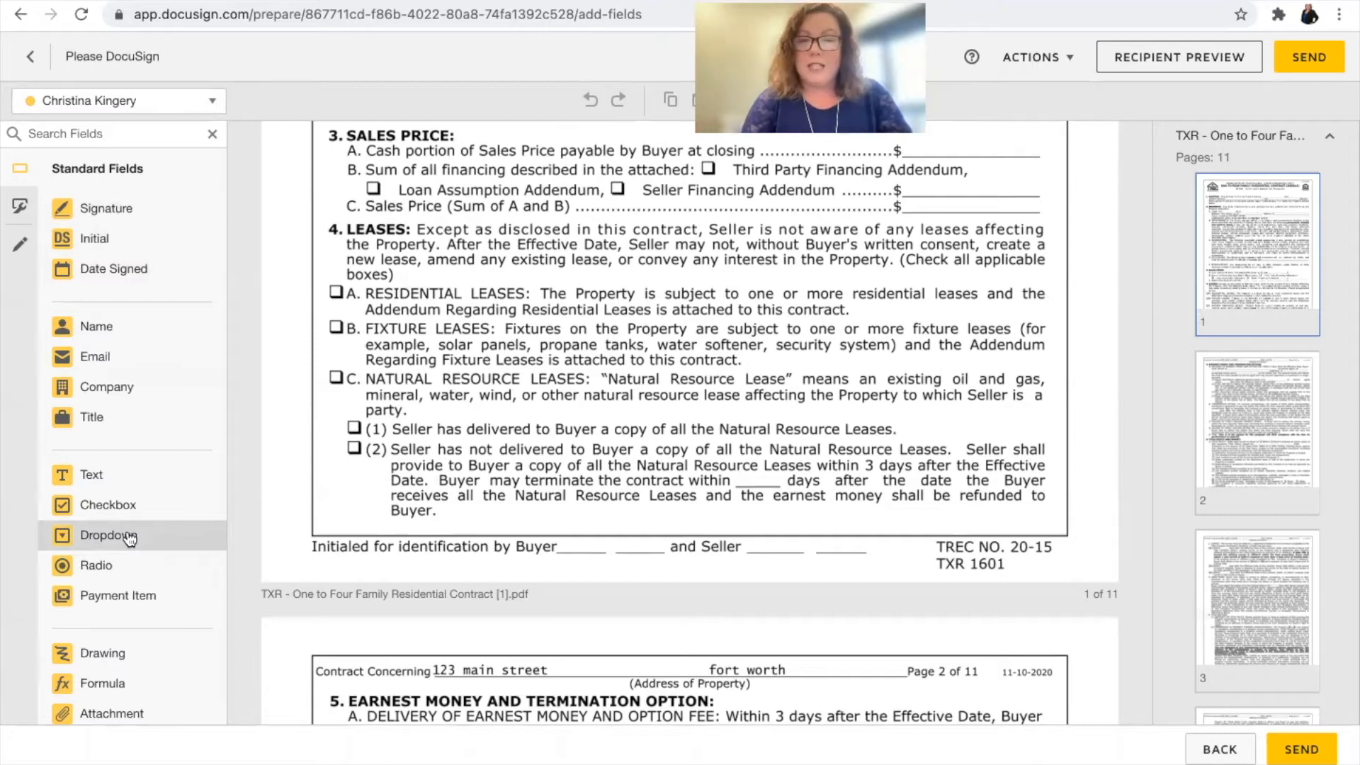
pyautogui.moveTo(754, 510)
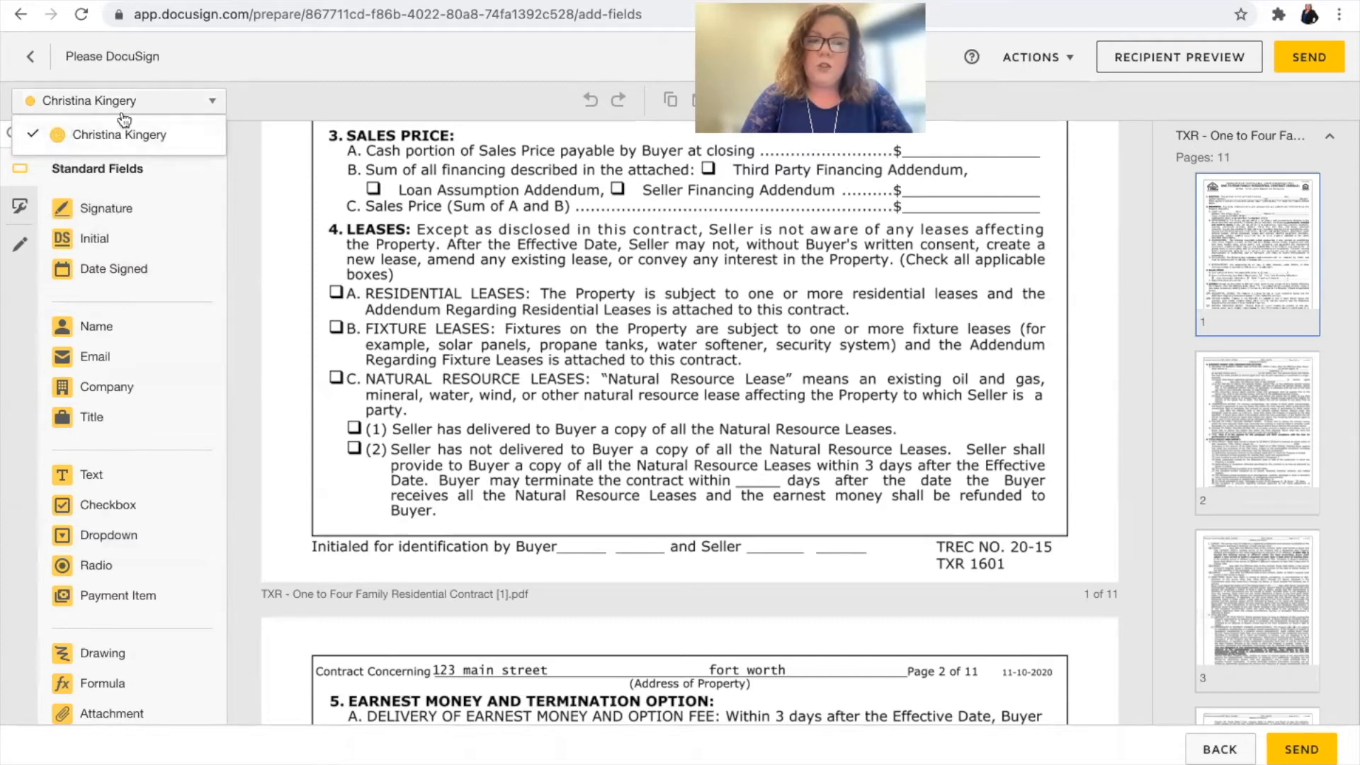
pyautogui.moveTo(271, 113)
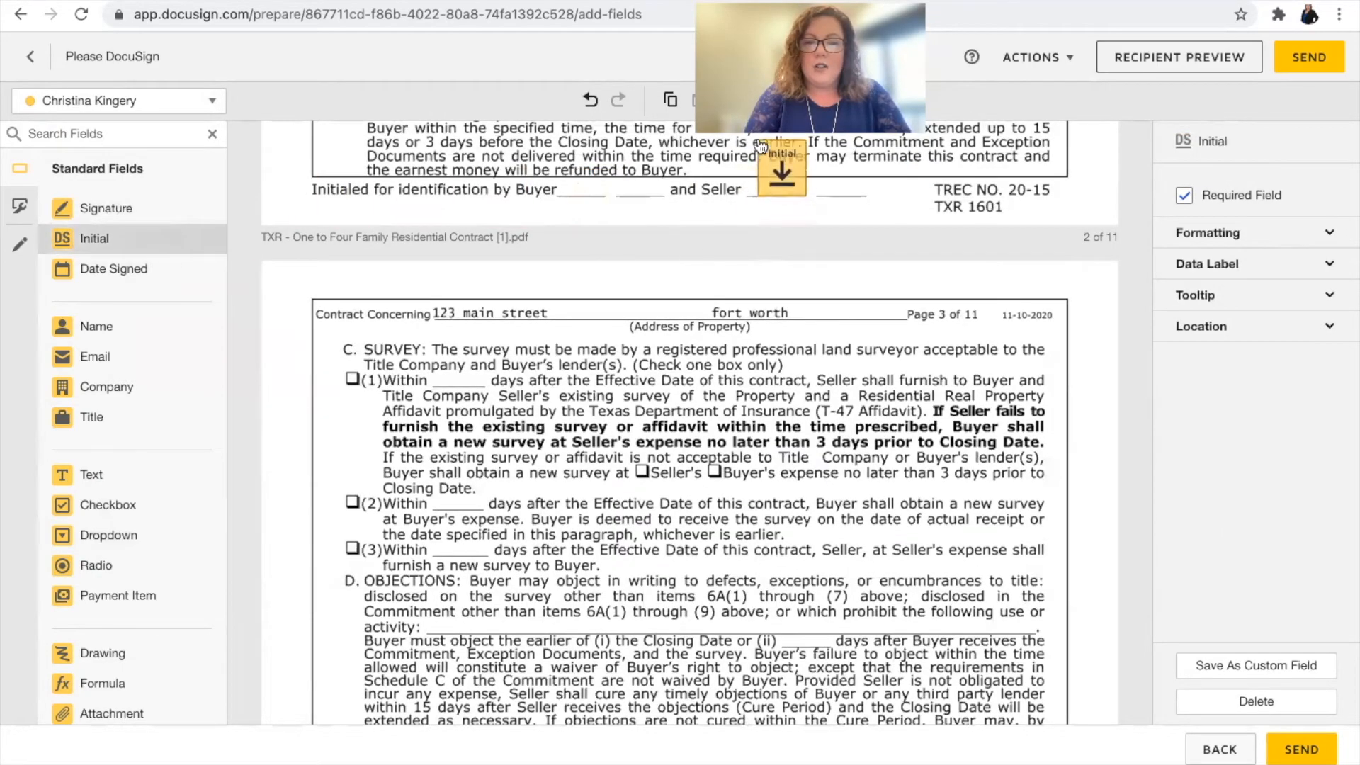
# Place a widened text field reading 'Accepts' beside 7. PROPERTY CONDITION on page 4
pyautogui.scroll(-3)
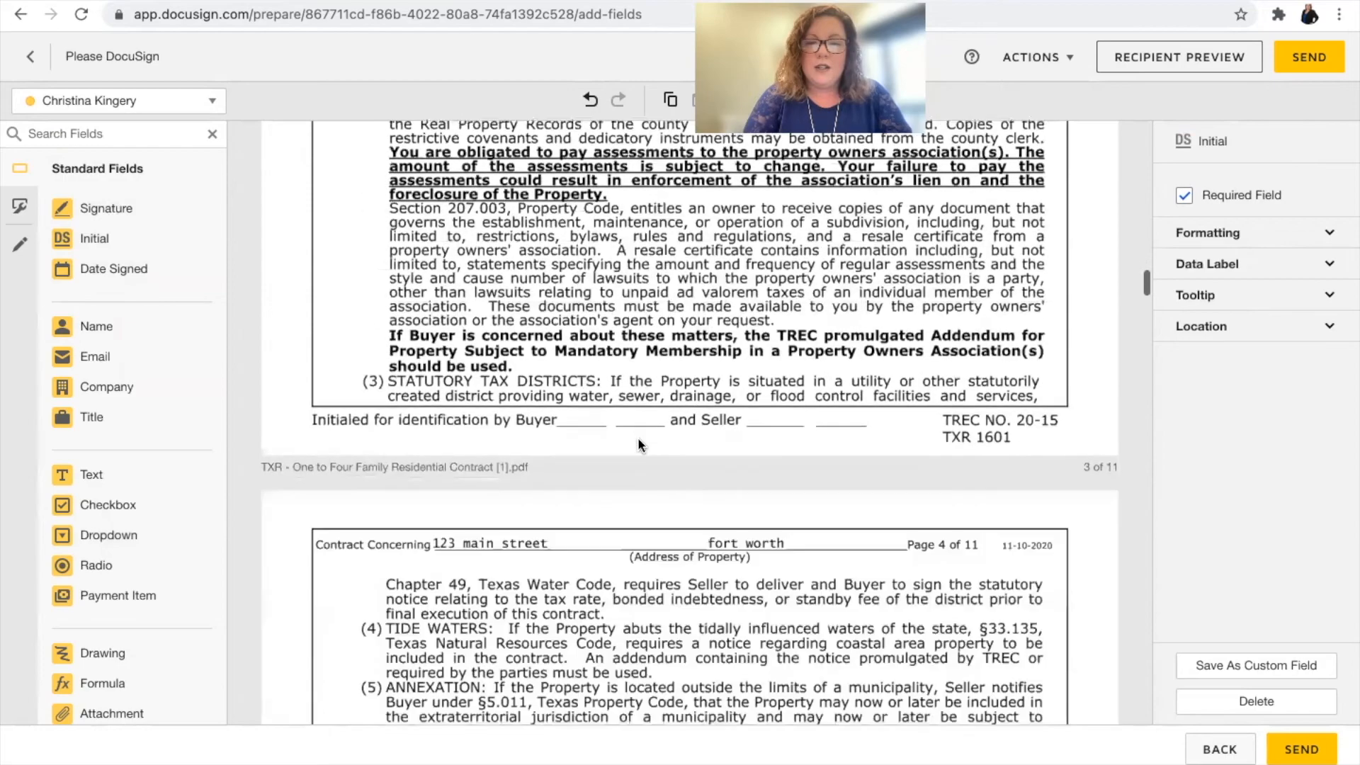
pyautogui.moveTo(93, 238); pyautogui.dragTo(766, 395)
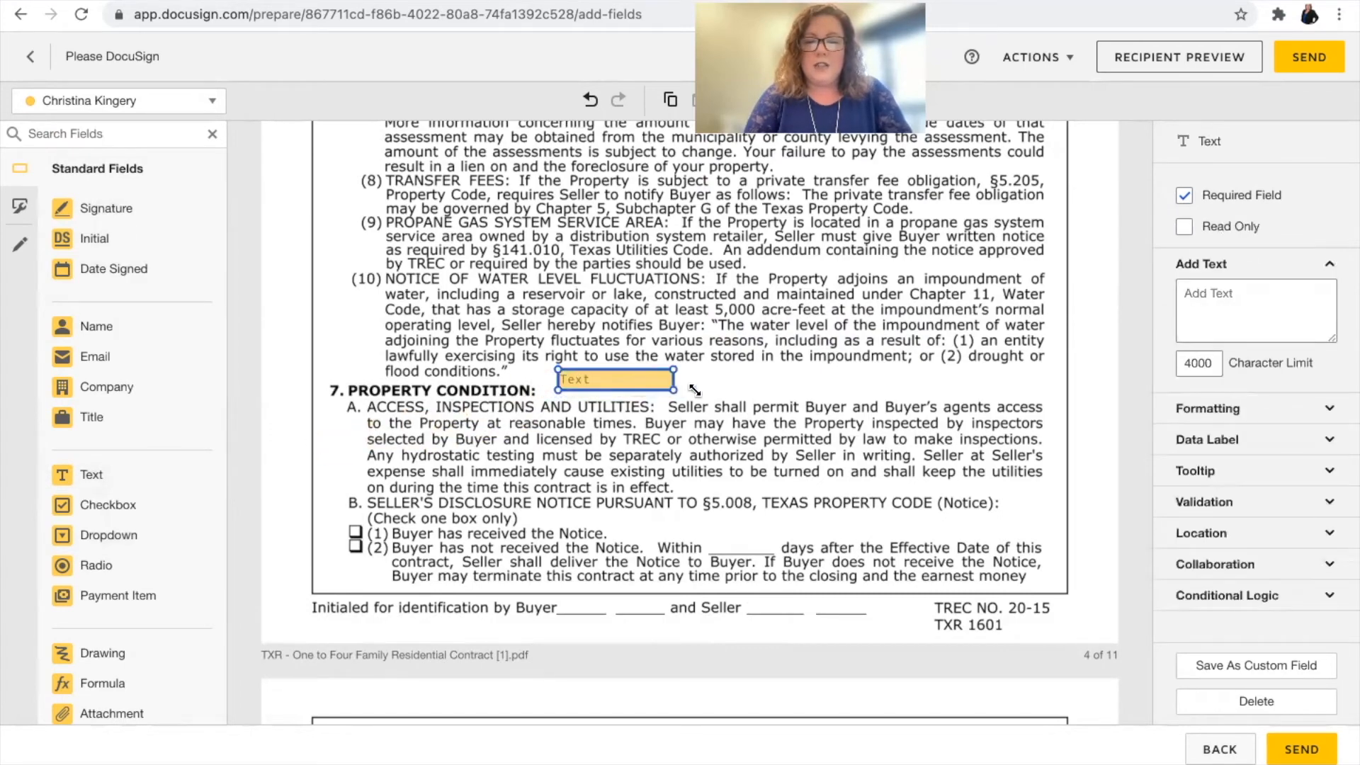
pyautogui.moveTo(677, 379); pyautogui.dragTo(863, 379)
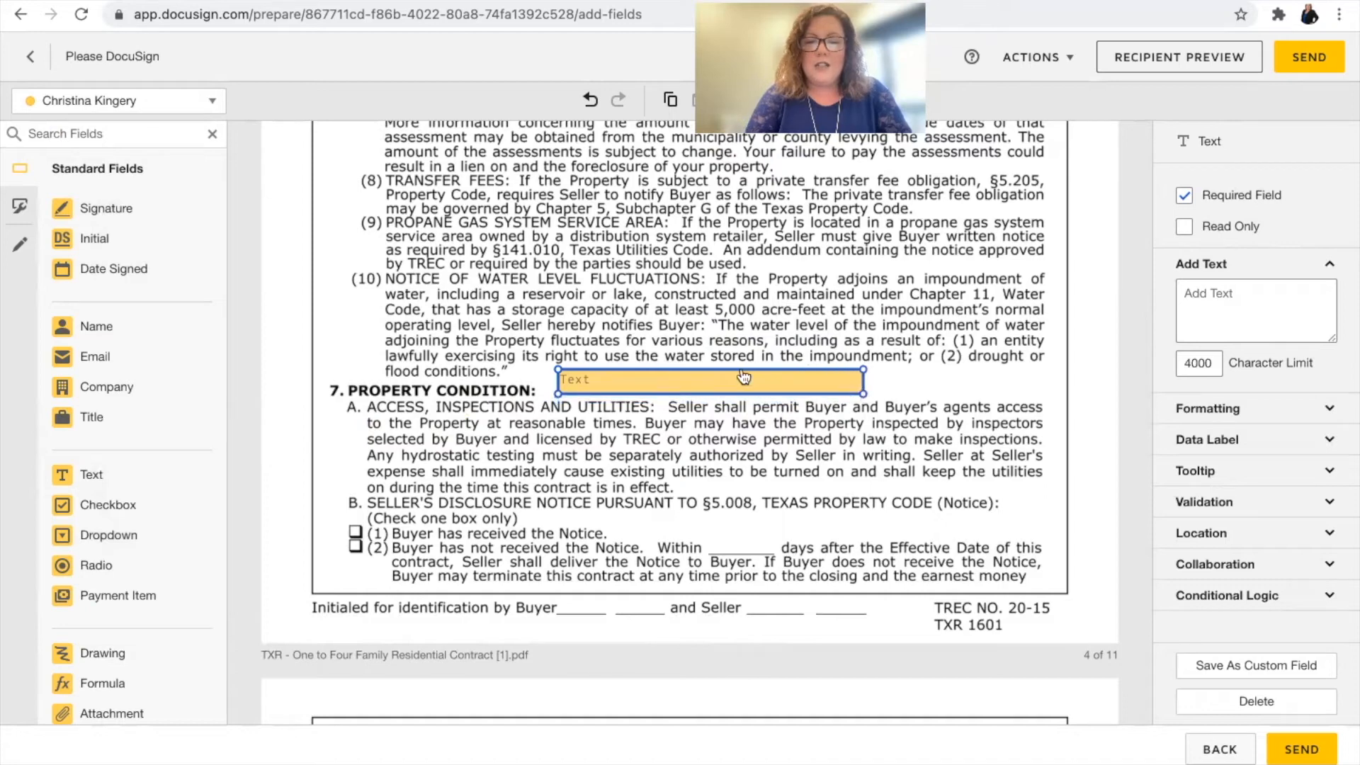
pyautogui.click(710, 380)
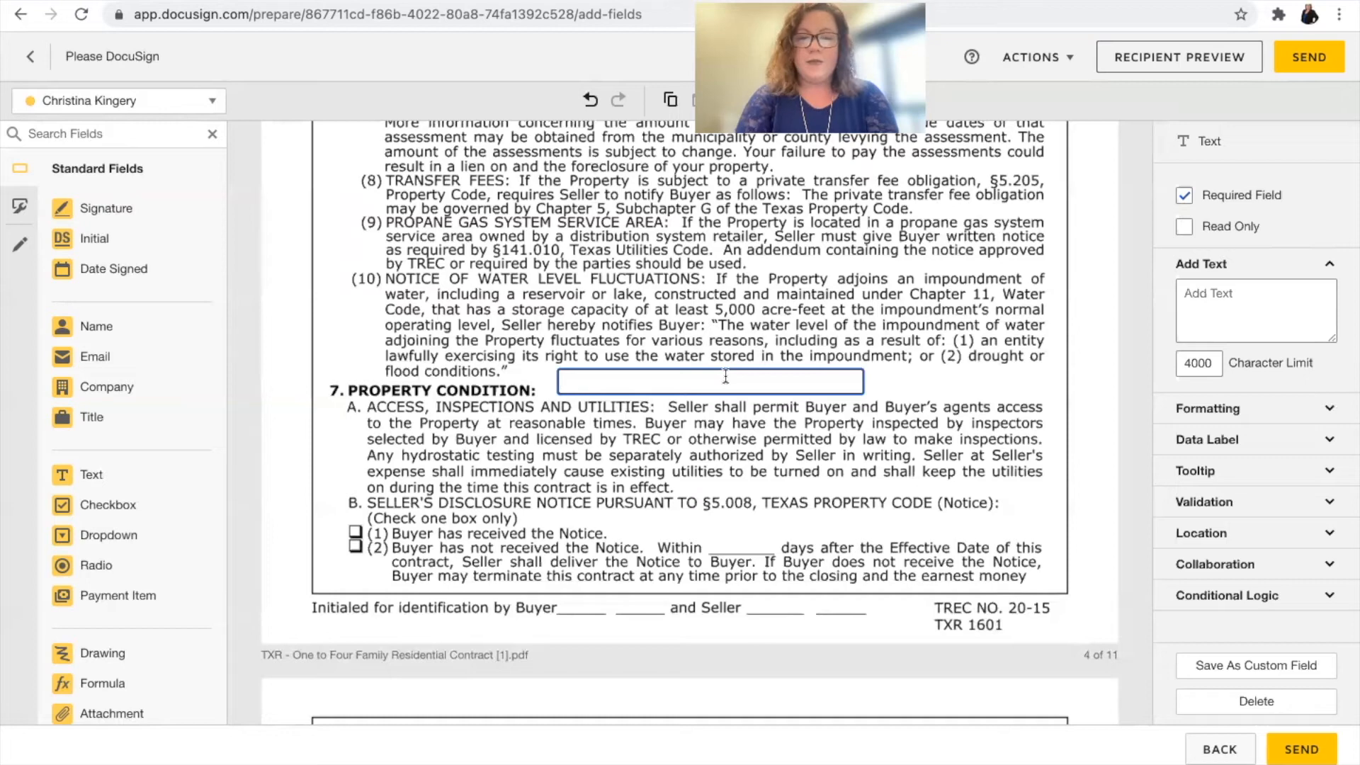
pyautogui.write('Accepts')
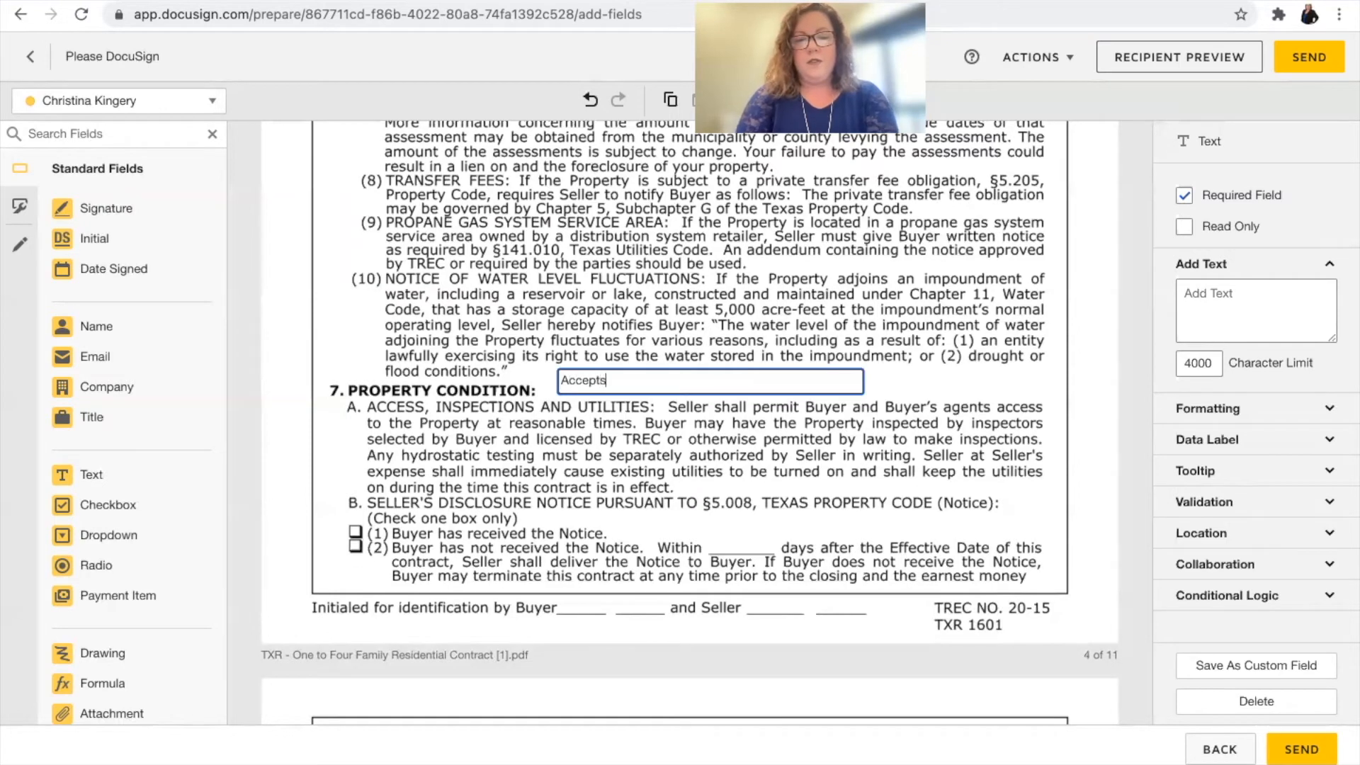
pyautogui.write('it')
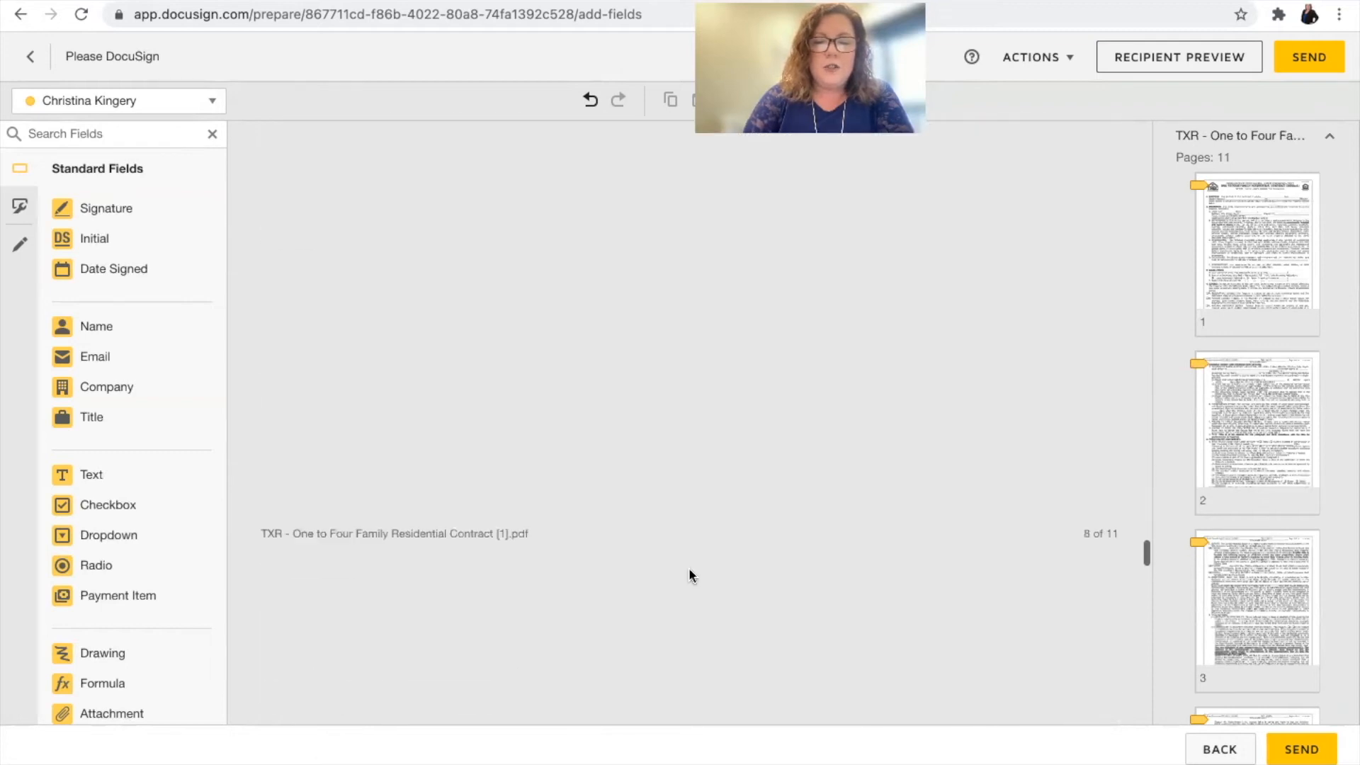
# Put a signature field on the first Seller signature line and send the envelope
pyautogui.scroll(-3)
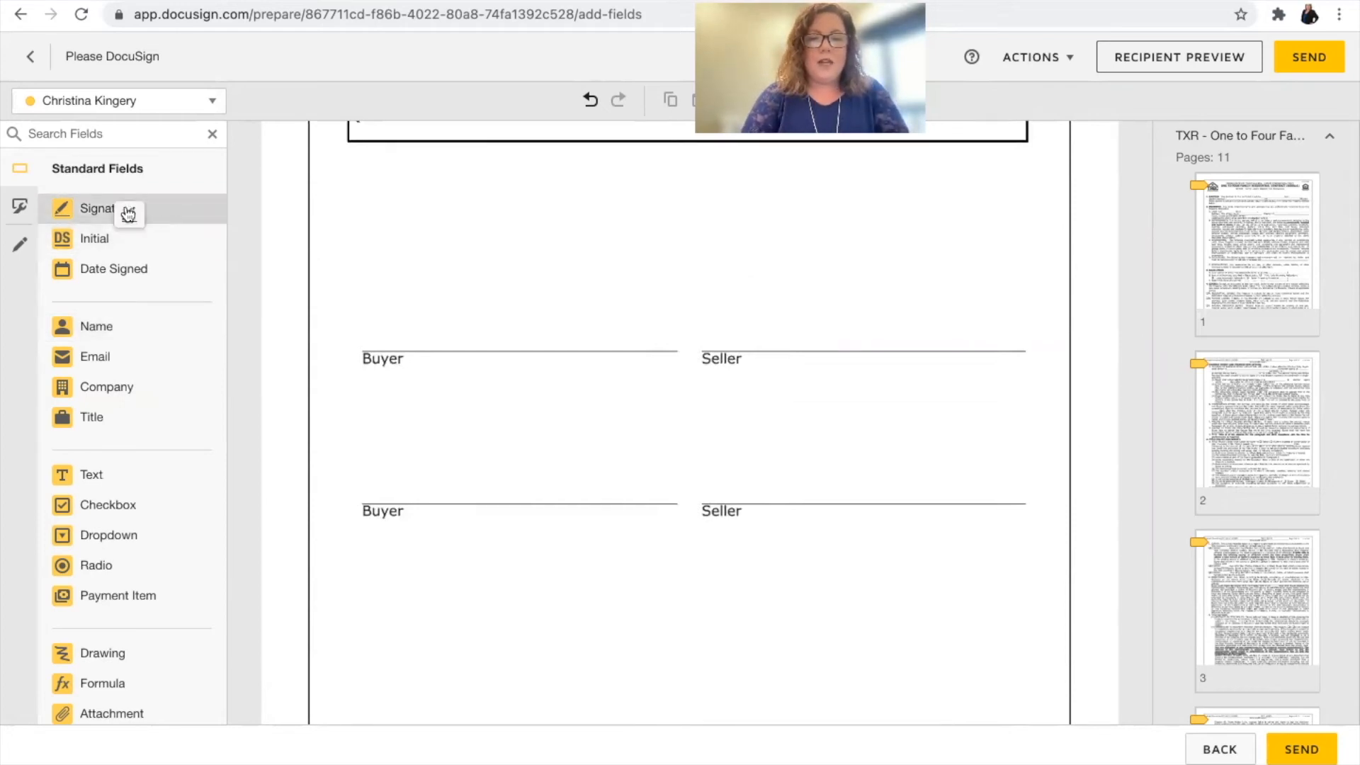
pyautogui.moveTo(104, 209); pyautogui.dragTo(768, 326)
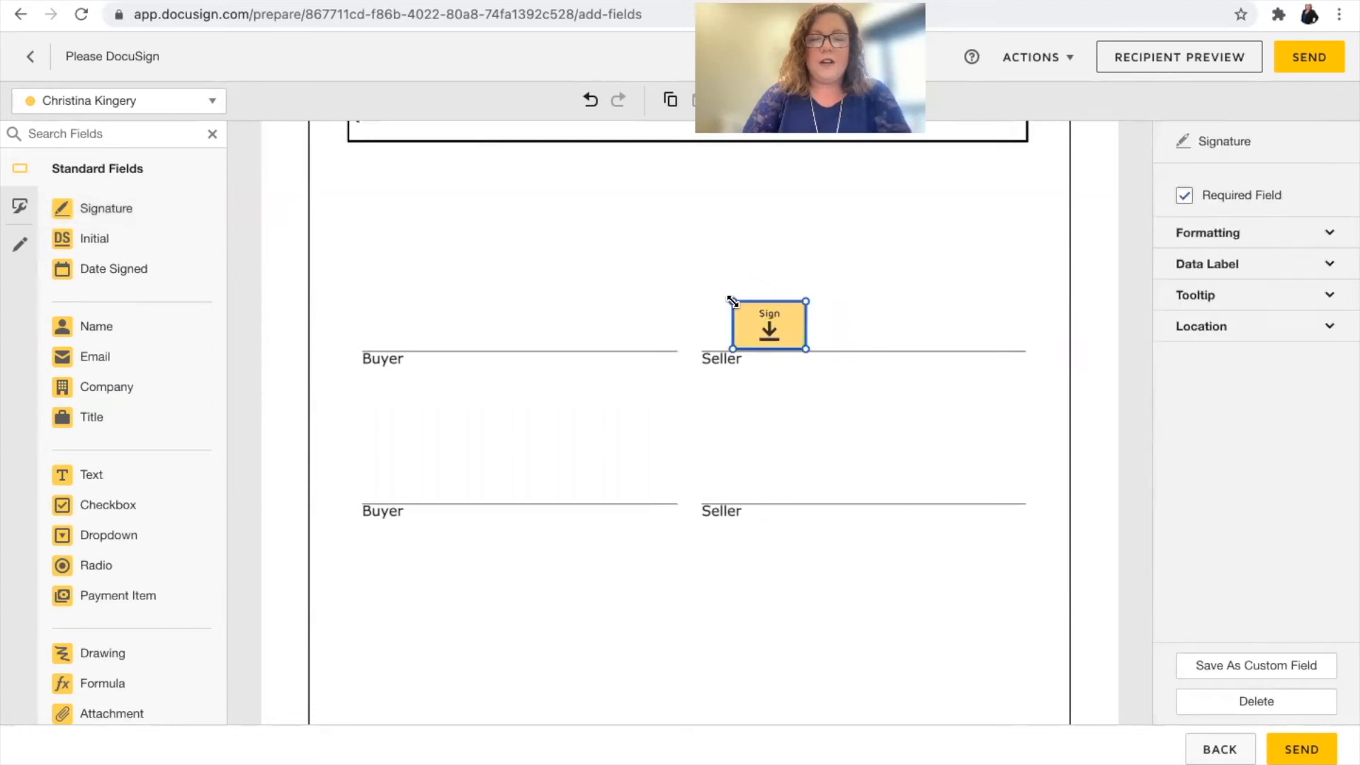
pyautogui.scroll(-3)
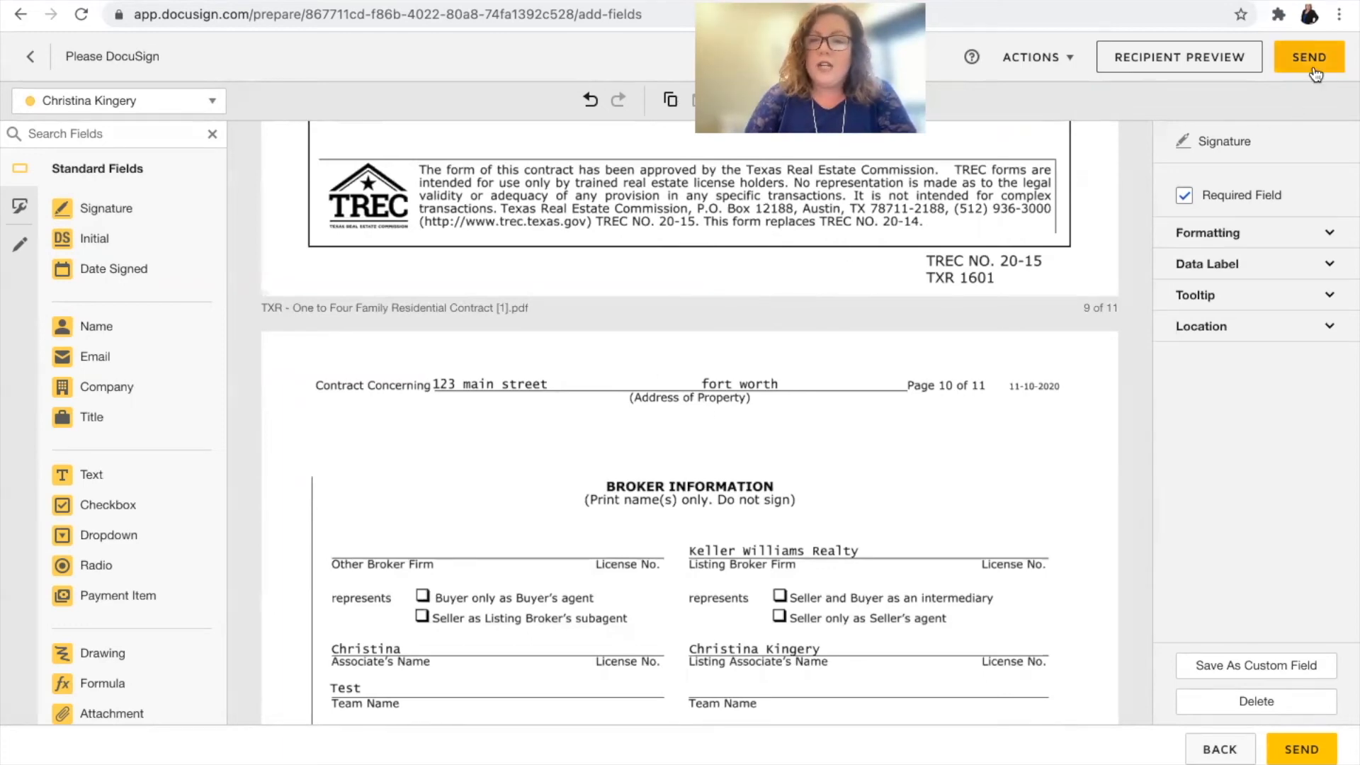
pyautogui.click(1309, 57)
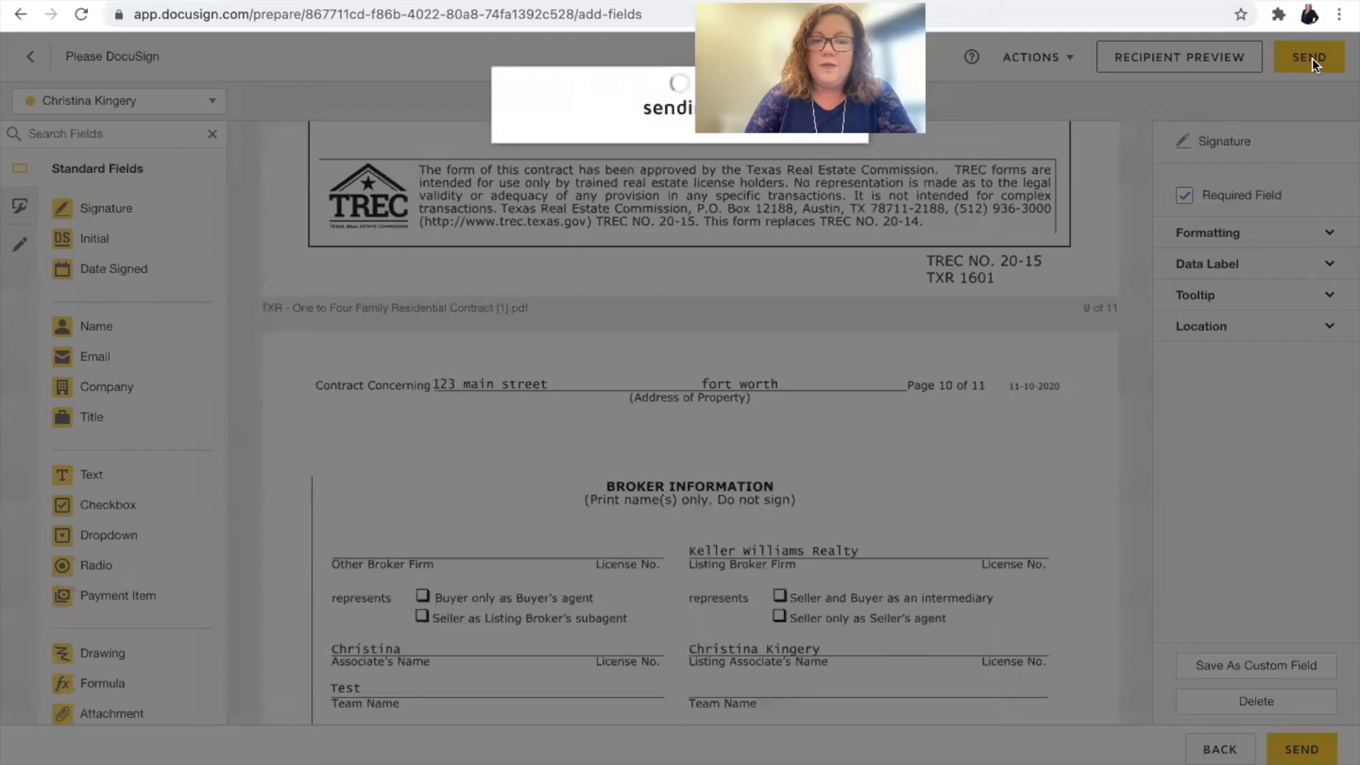
pyautogui.click(1309, 57)
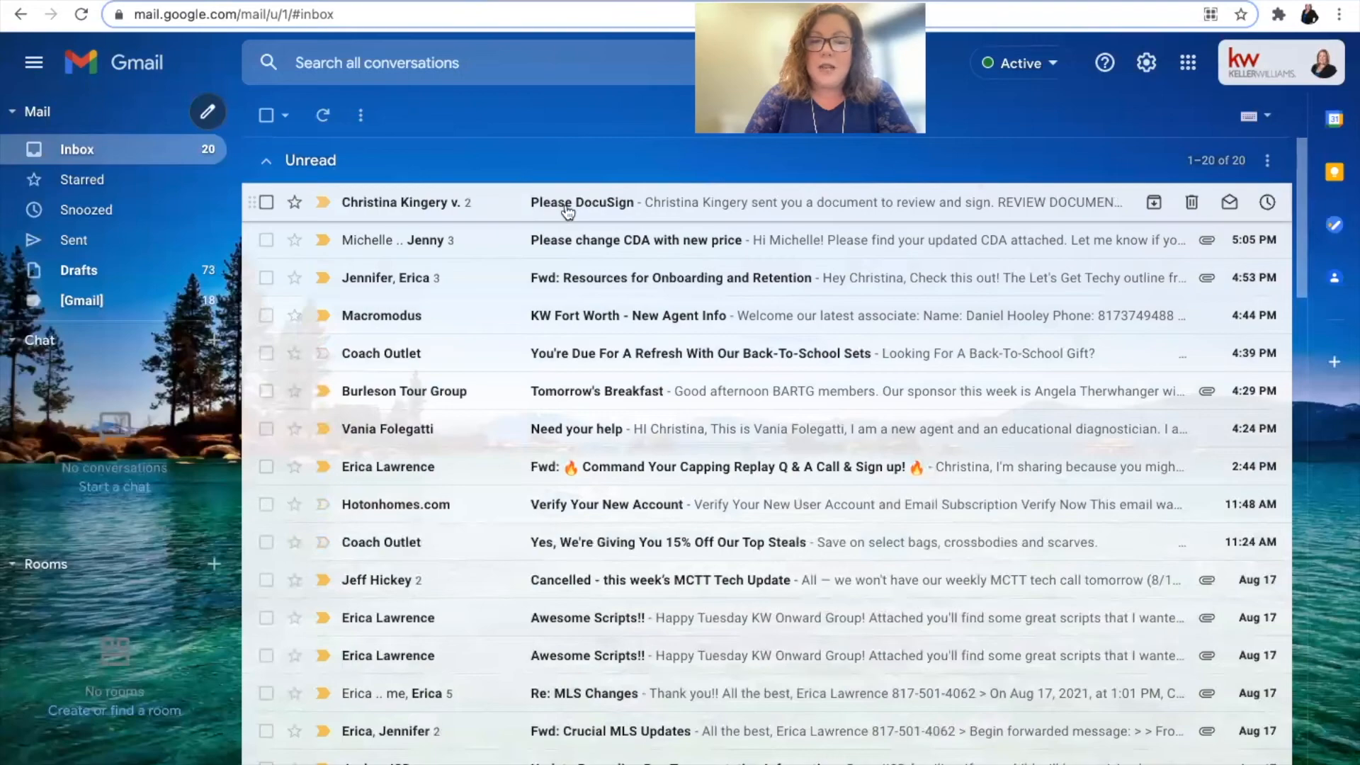
# Open the 'Please DocuSign' email and launch REVIEW DOCUMENT for signing
pyautogui.click(582, 202)
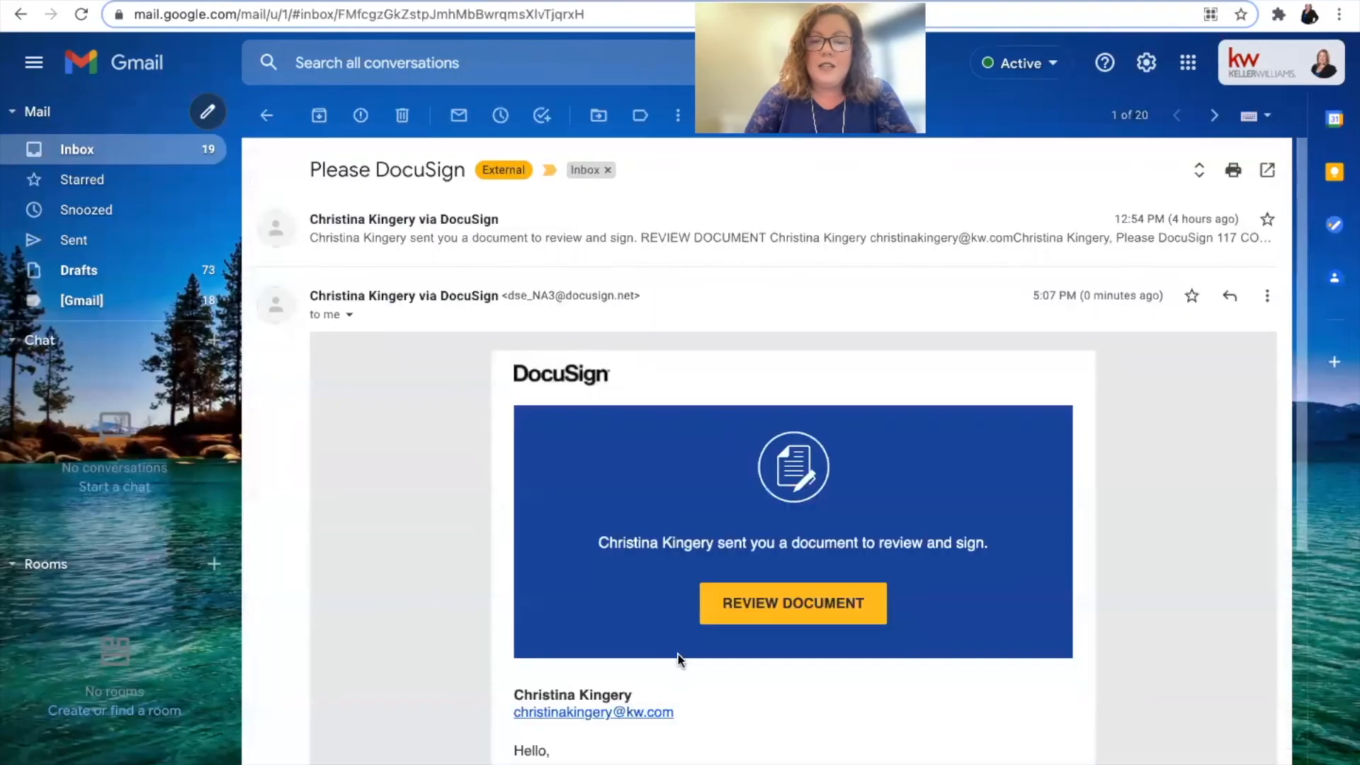
pyautogui.scroll(-3)
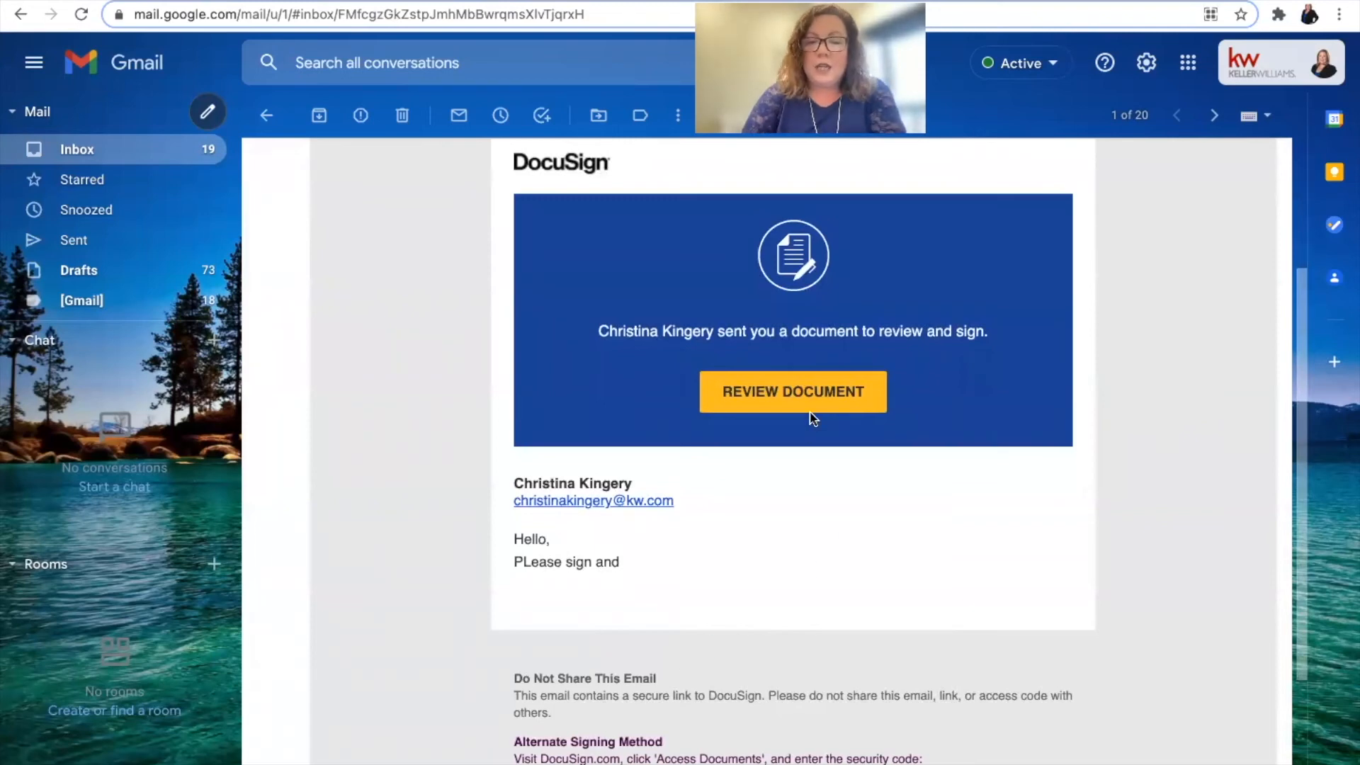
pyautogui.click(792, 391)
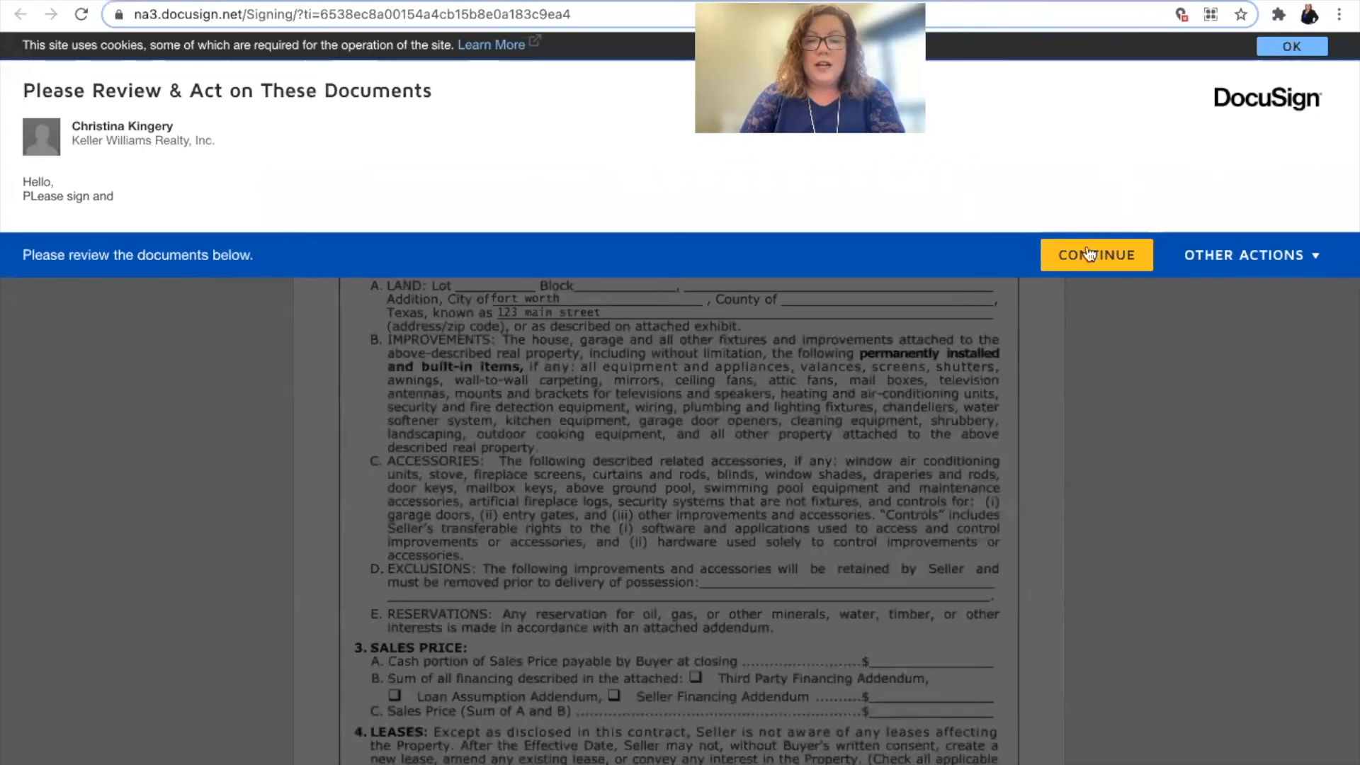
# Add the seller's initials and signature to the contract, then finish signing
pyautogui.click(1096, 254)
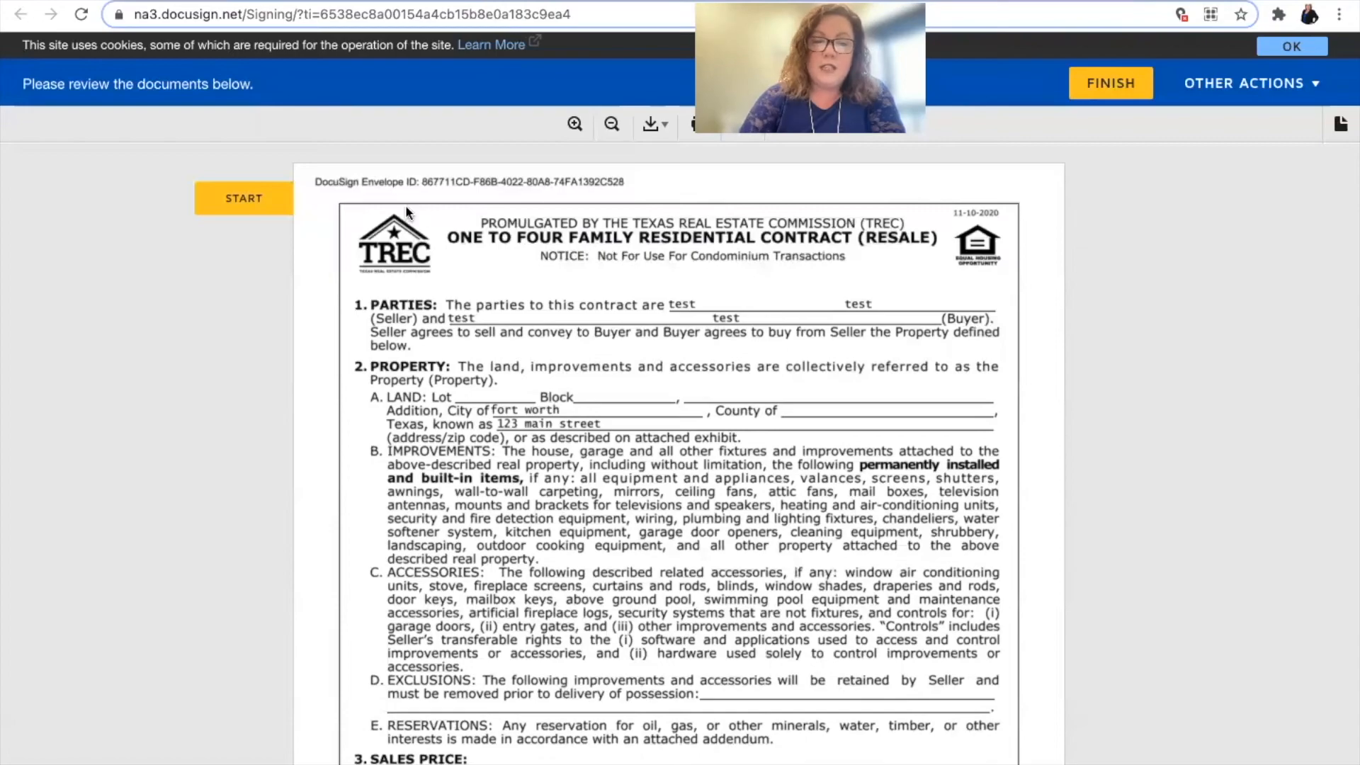
pyautogui.click(243, 198)
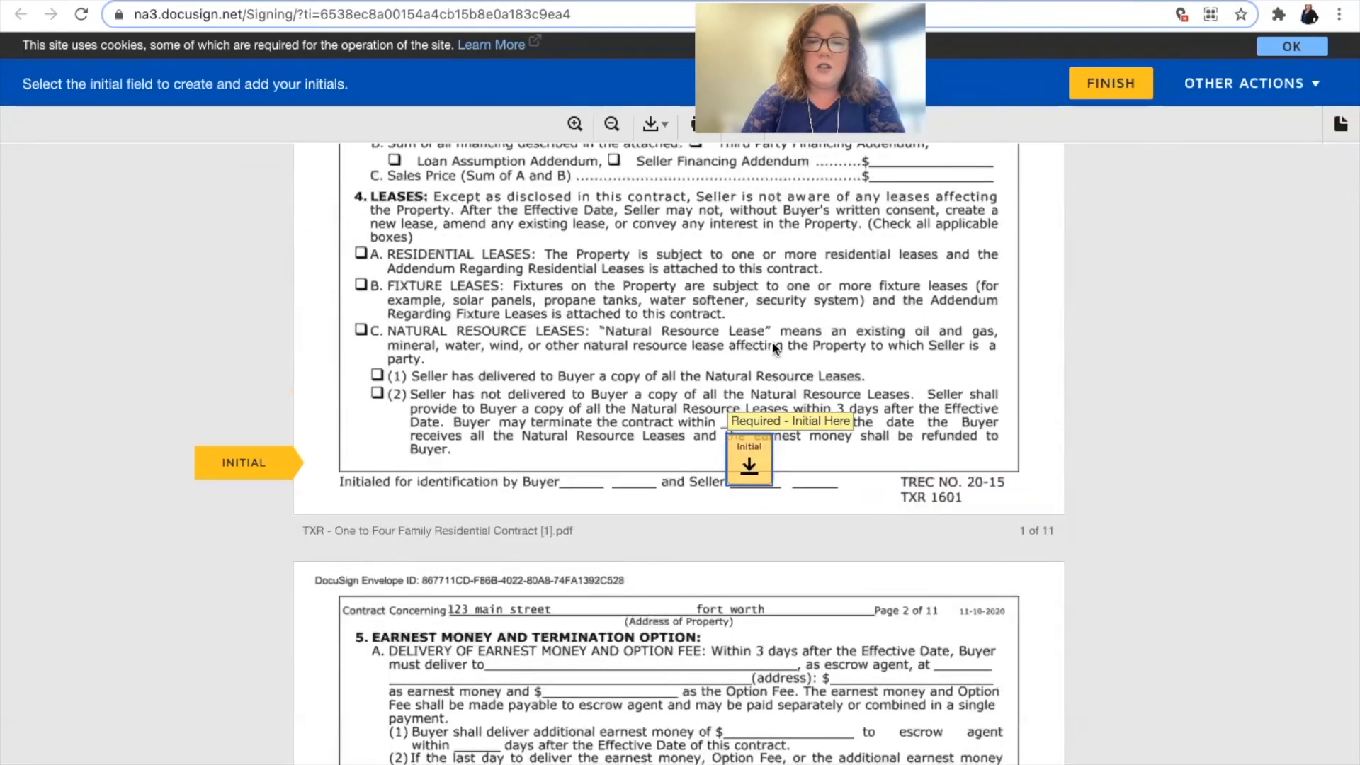
pyautogui.scroll(-3)
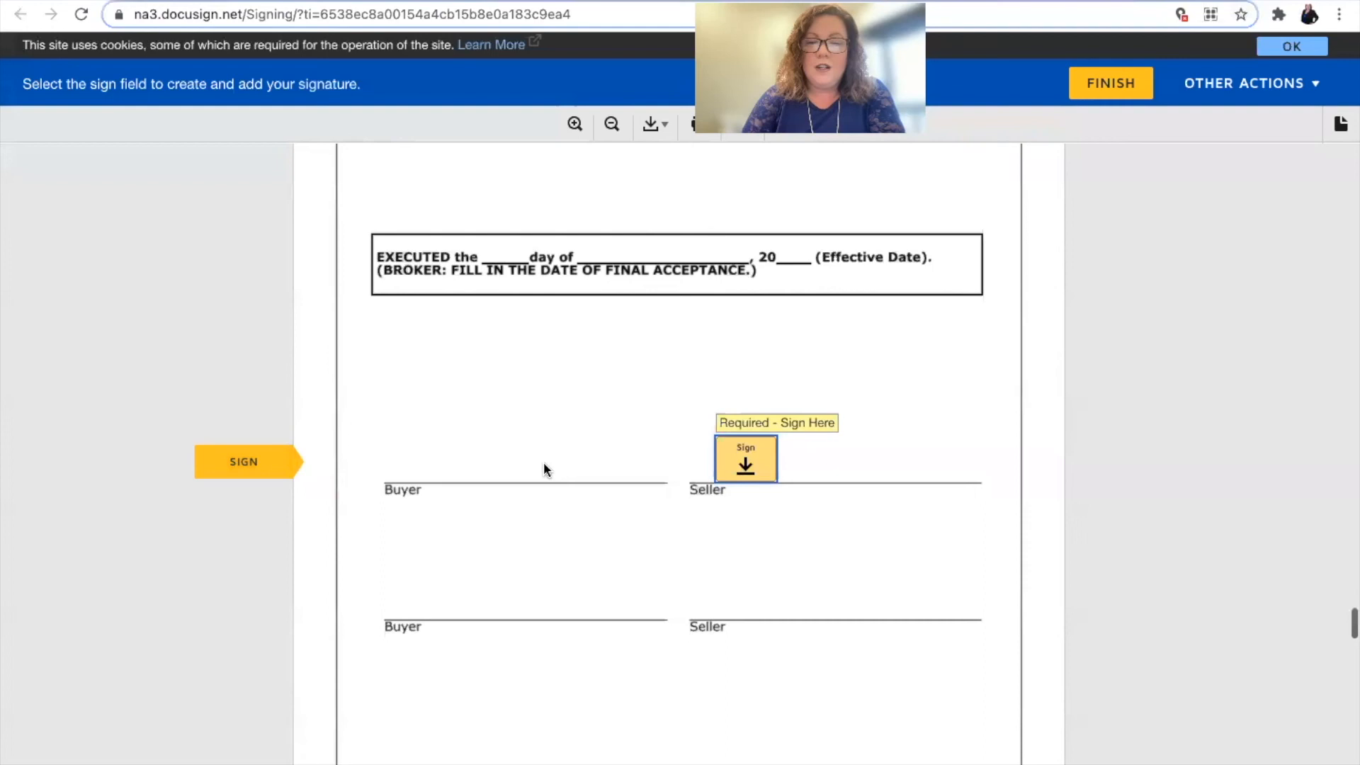
pyautogui.click(745, 457)
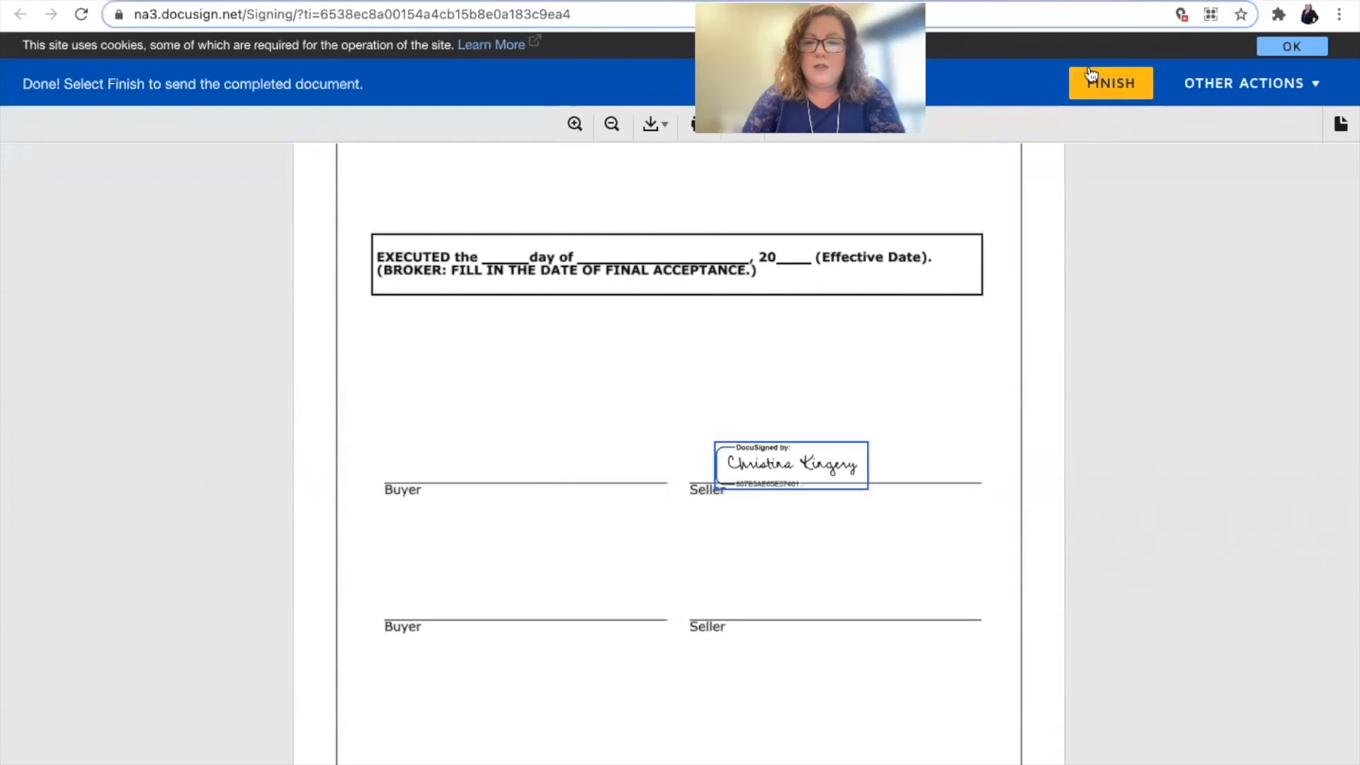
pyautogui.click(1110, 82)
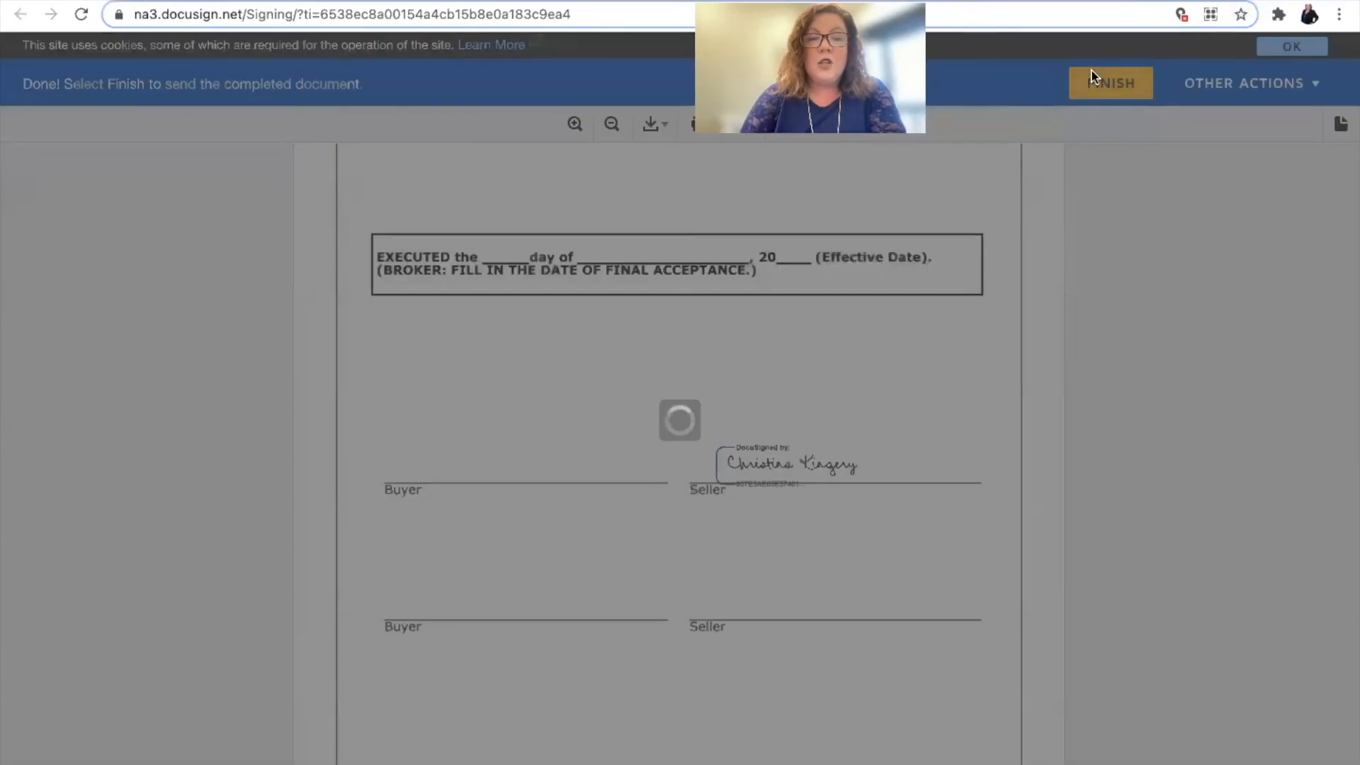
pyautogui.click(1110, 83)
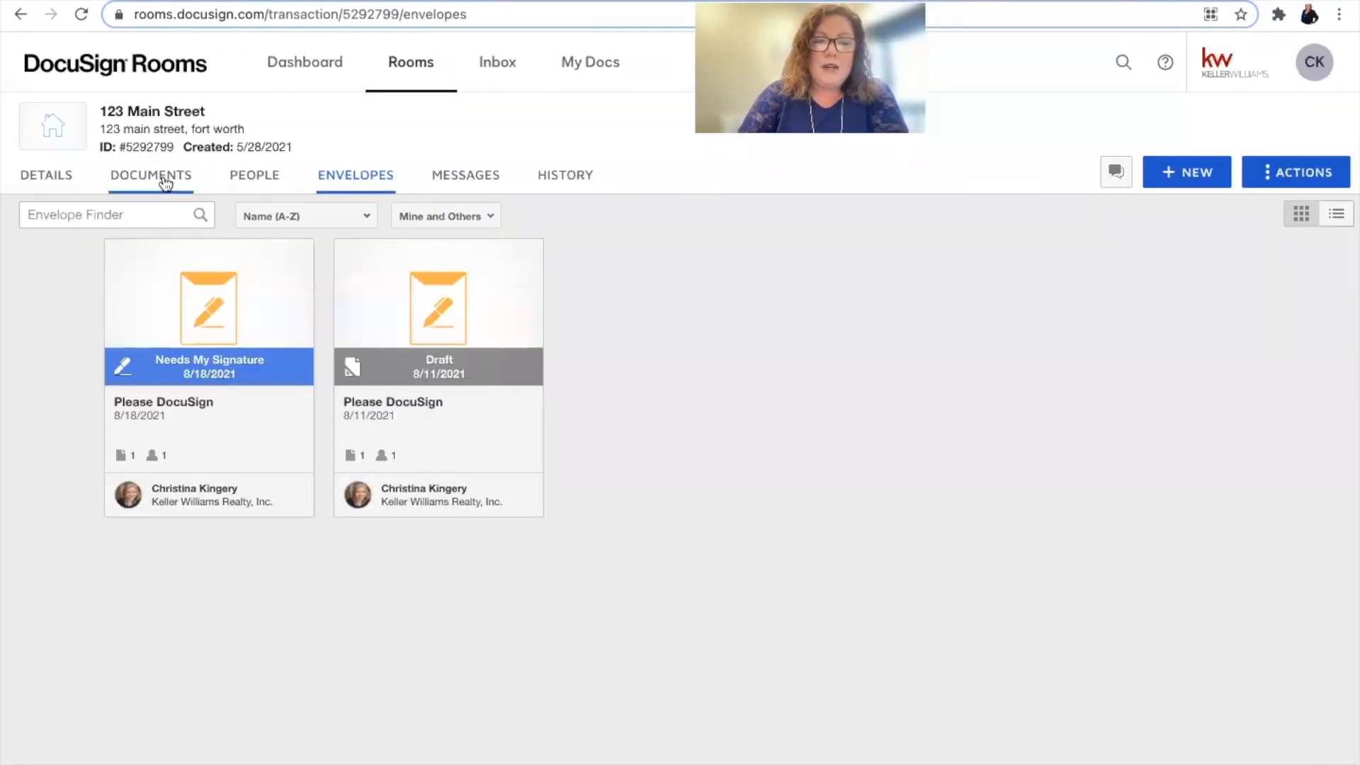
# Refresh the room's documents to reveal the signed contract and certification PDF, then close the preview
pyautogui.click(150, 174)
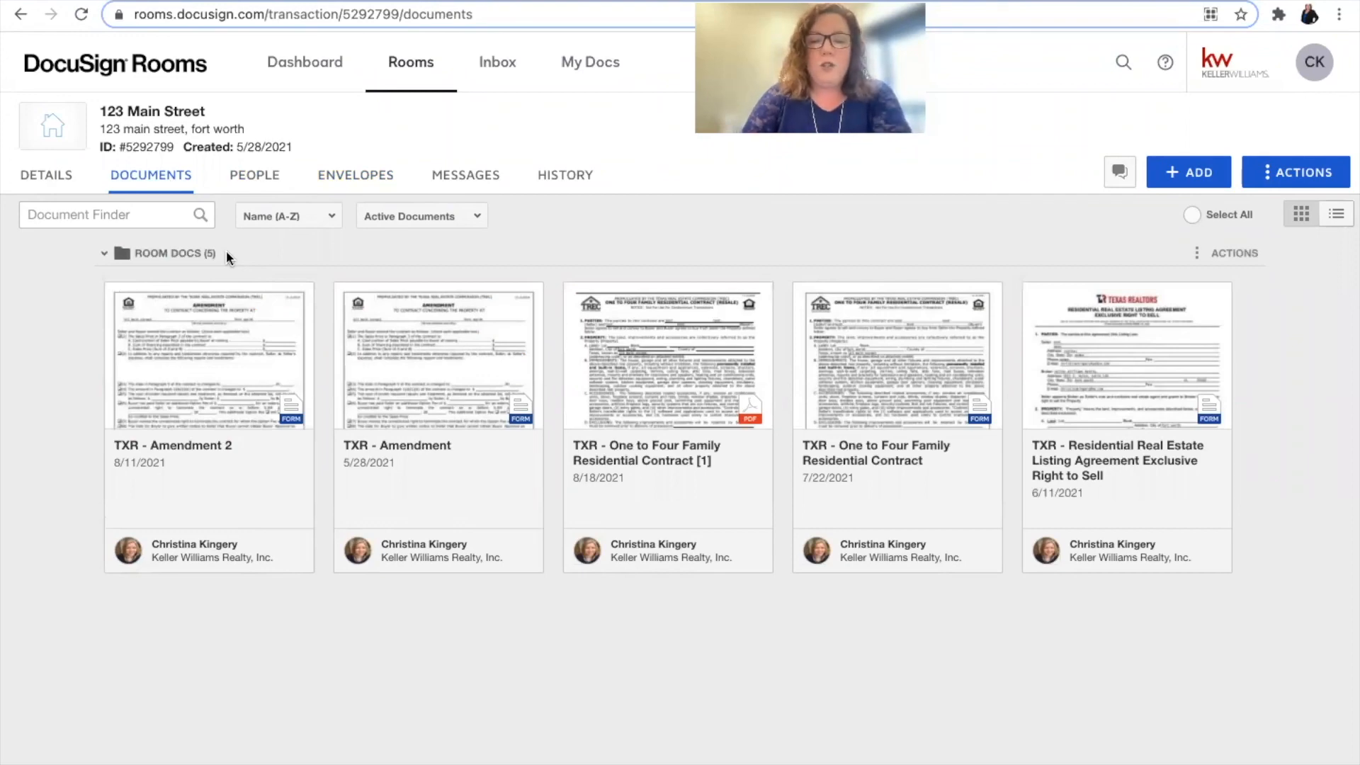
pyautogui.click(81, 16)
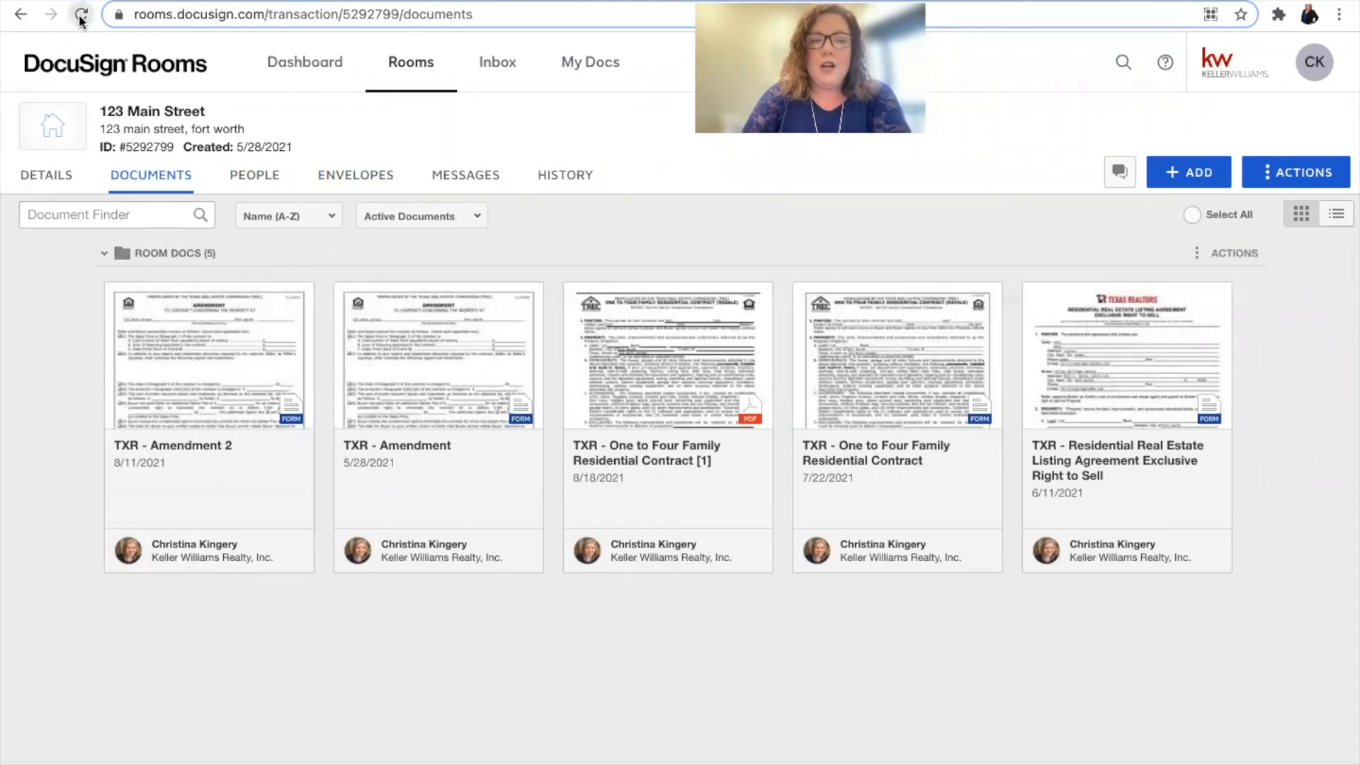
pyautogui.click(80, 15)
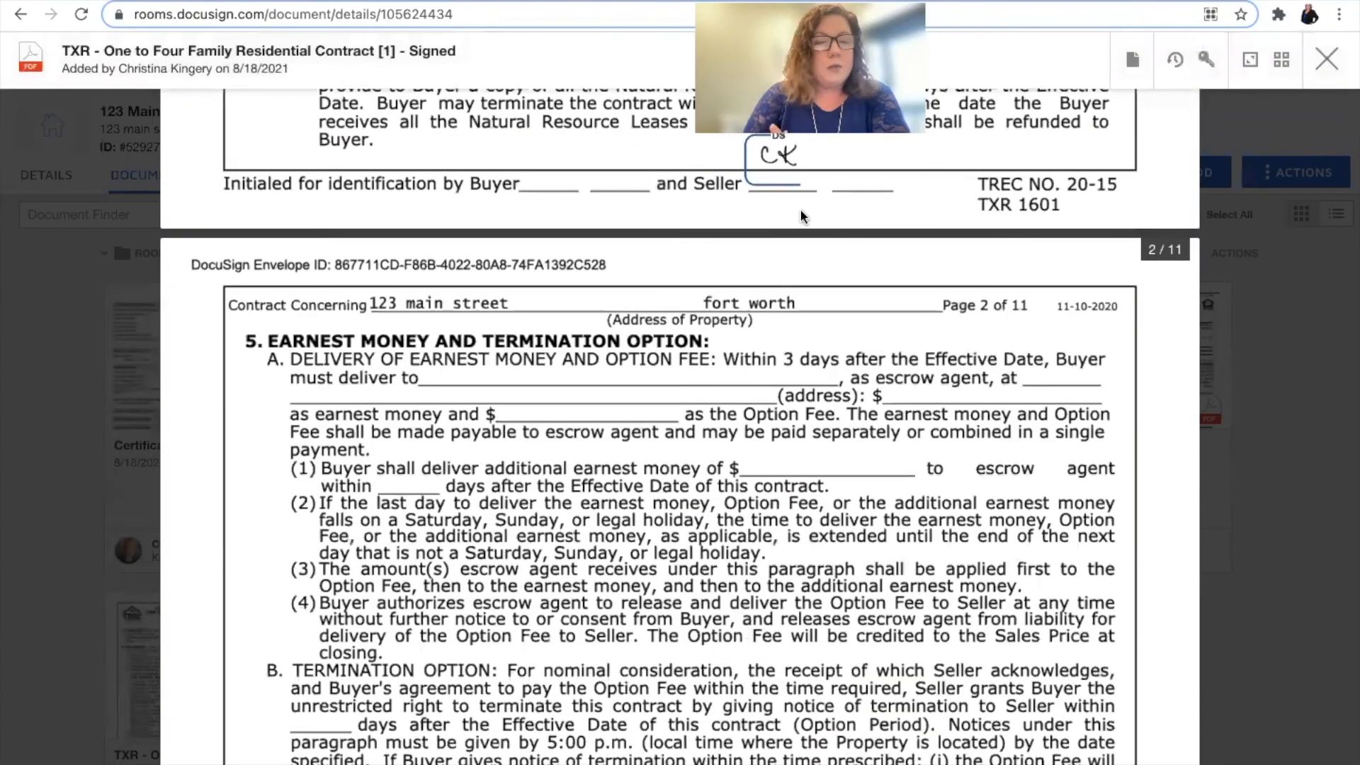
pyautogui.moveTo(1271, 120)
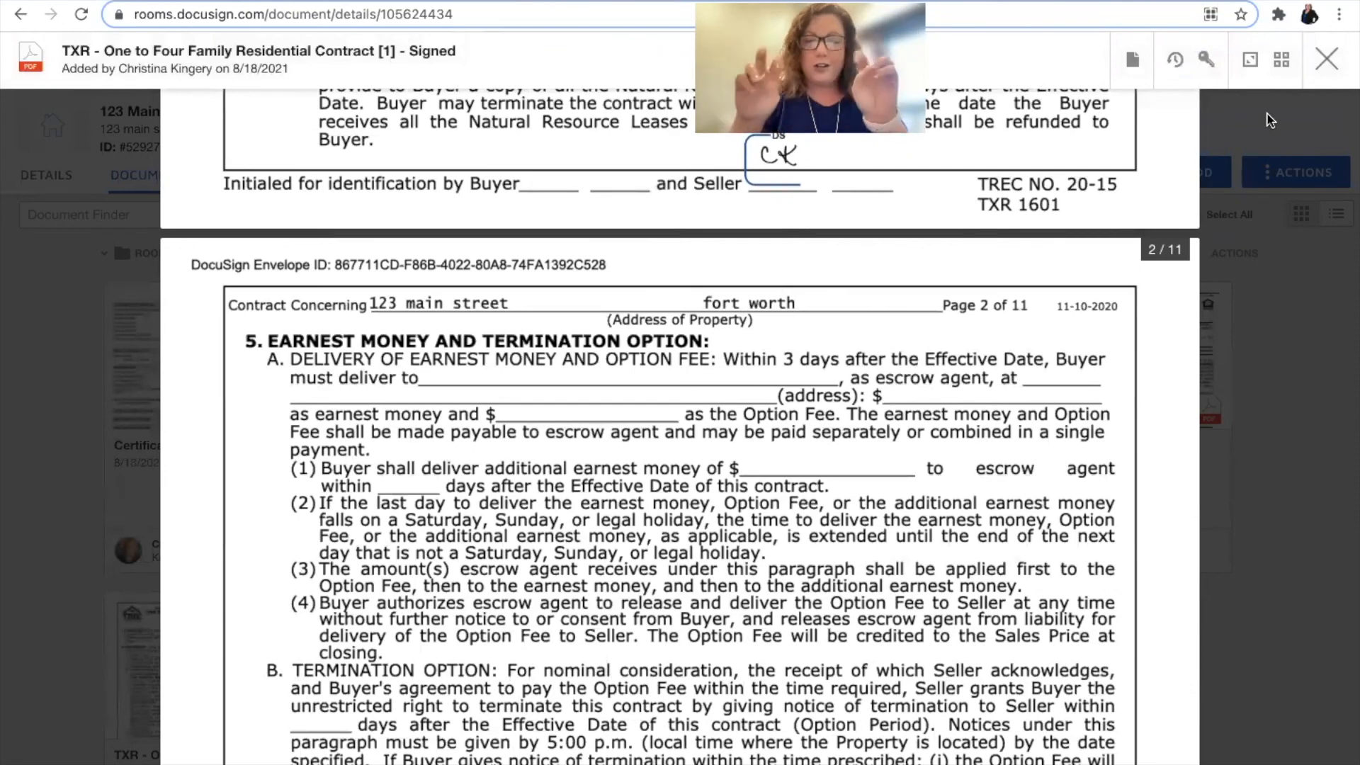
pyautogui.click(1326, 59)
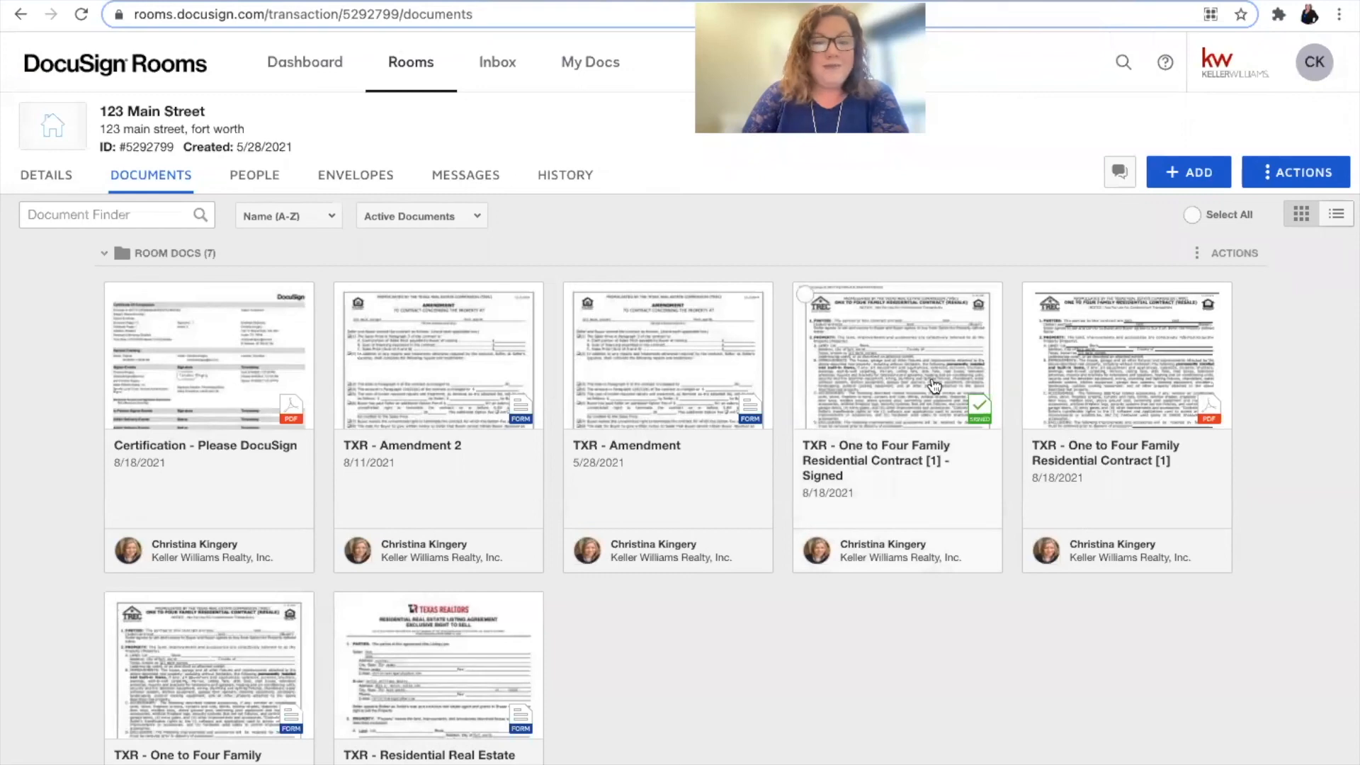